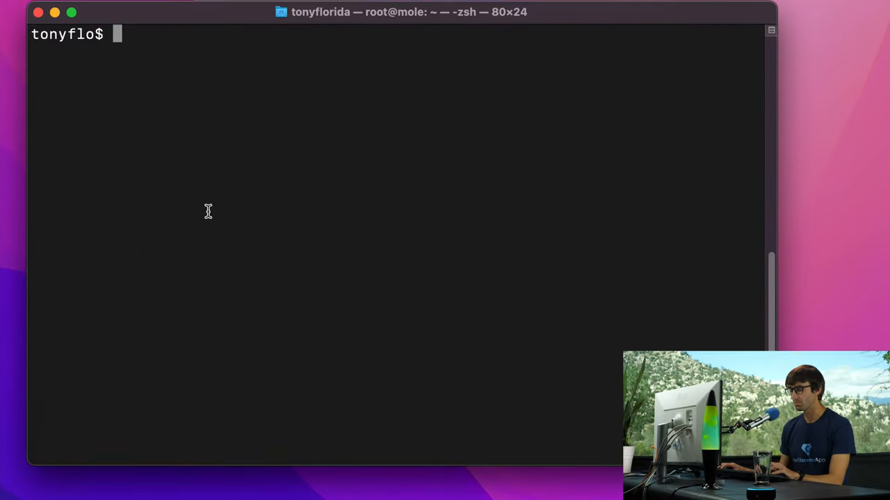
text(s)
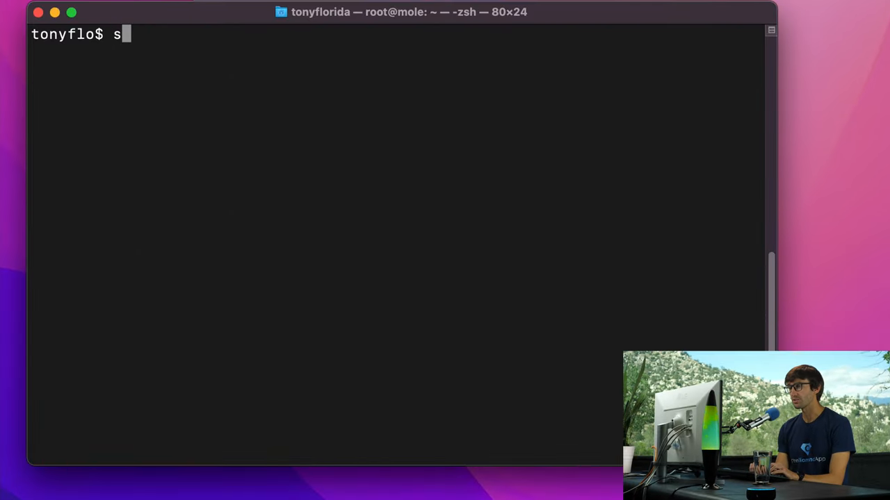
text(sh root)
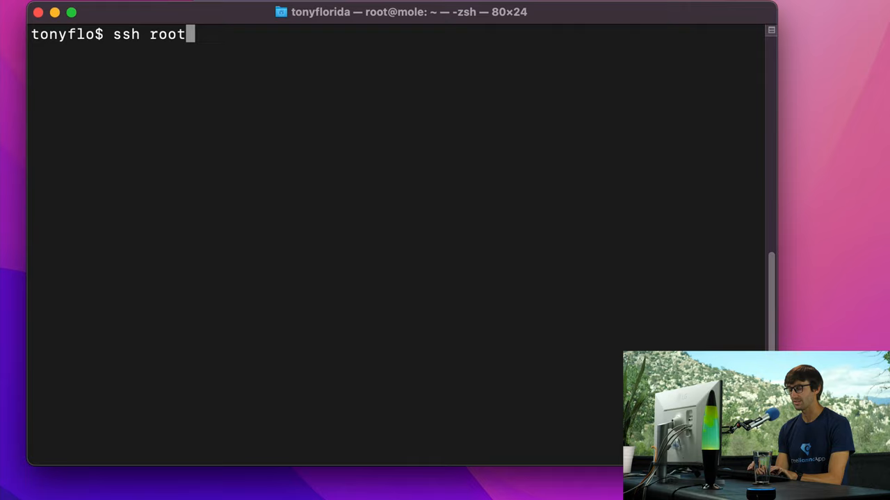
text(@143.198.135.219)
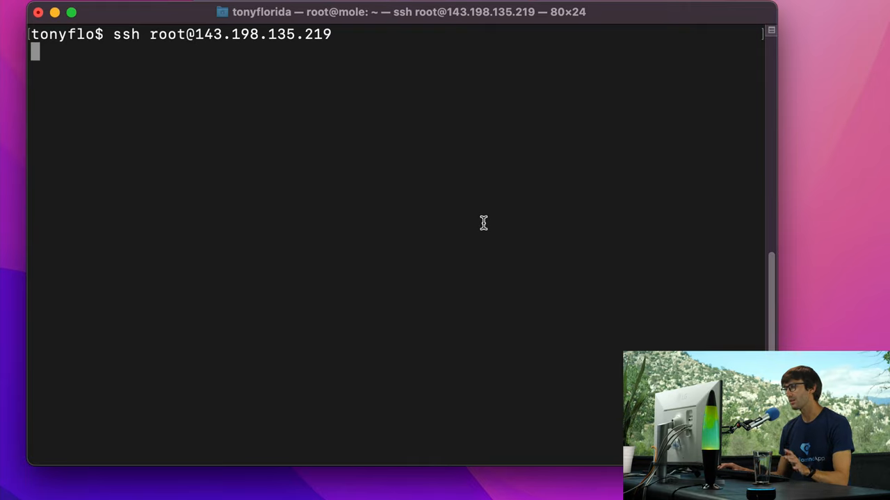
key(Return)
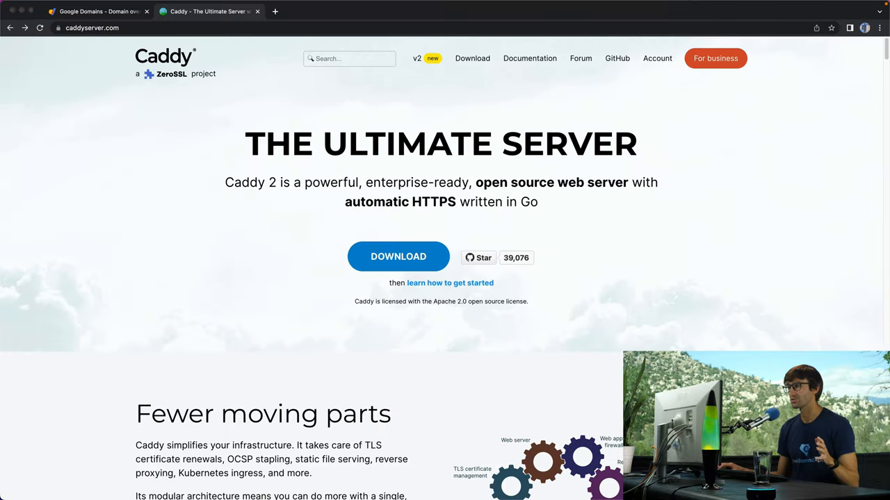
mouse_move(391, 47)
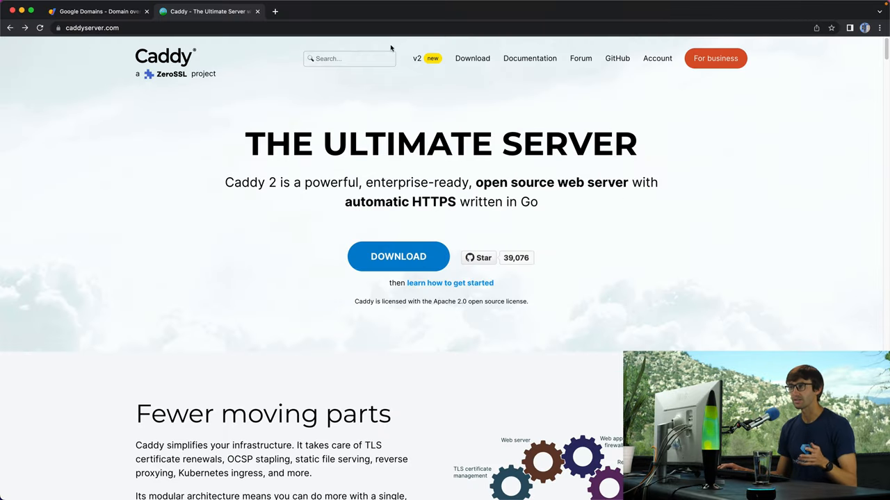
Step: Navigate the Caddy docs to the Debian, Ubuntu, Raspbian install instructions
click(530, 59)
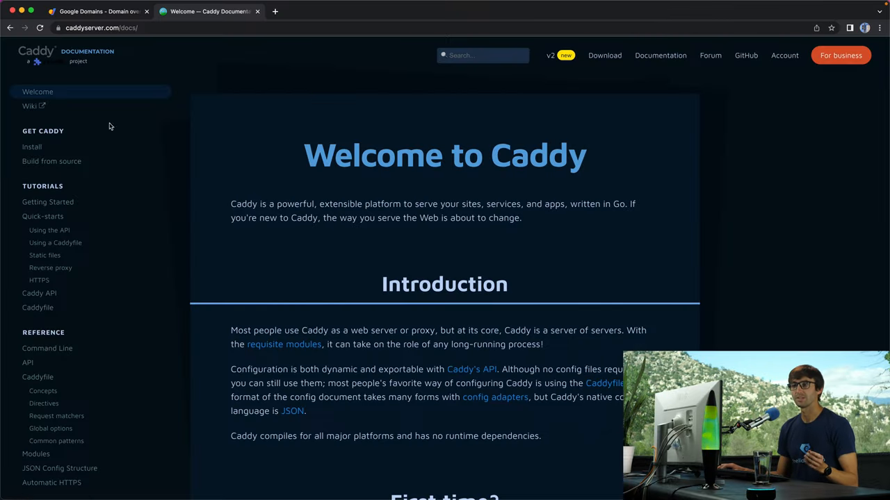
click(32, 147)
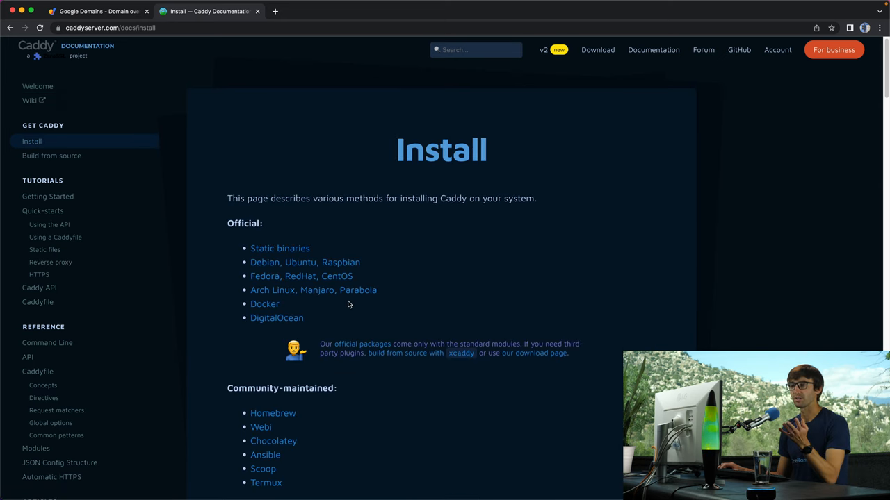
mouse_move(304, 261)
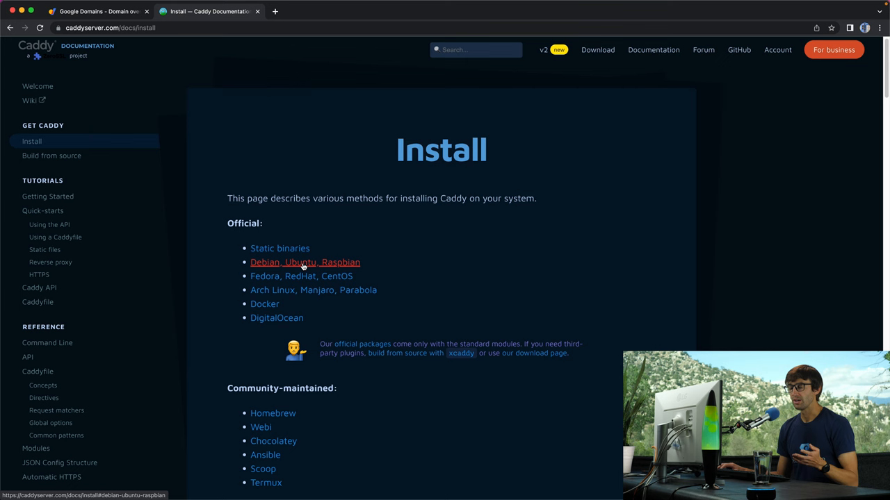
mouse_move(304, 261)
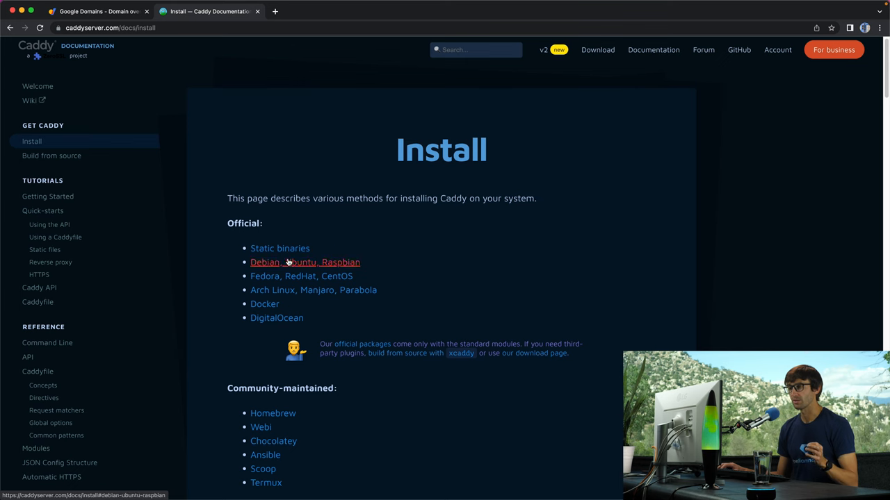
click(304, 261)
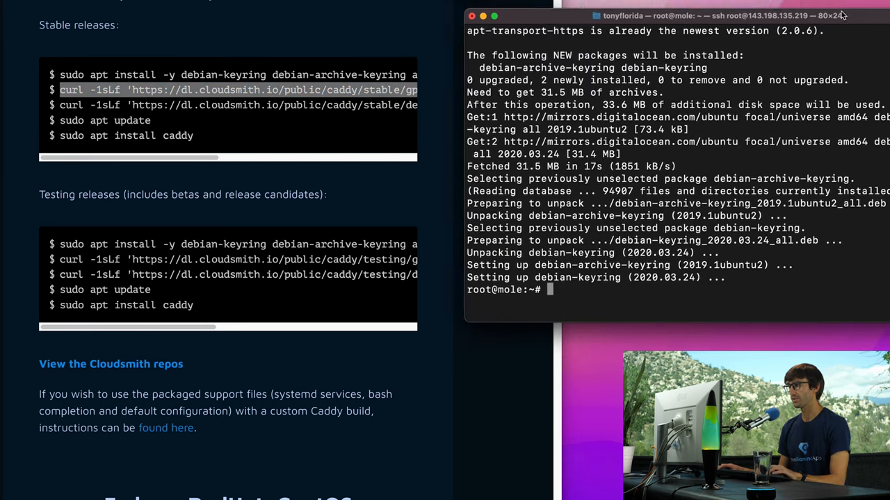
Step: Run the Caddy signing key and repository setup commands on the server
key(Return)
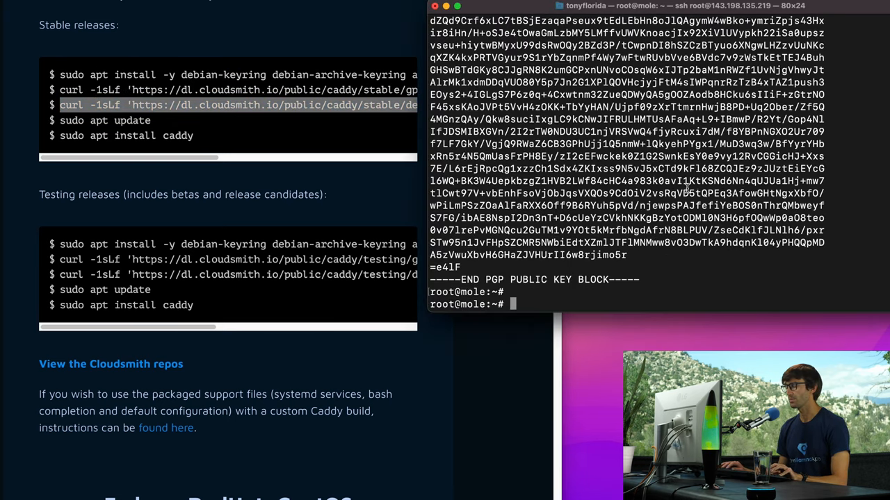
key(Return)
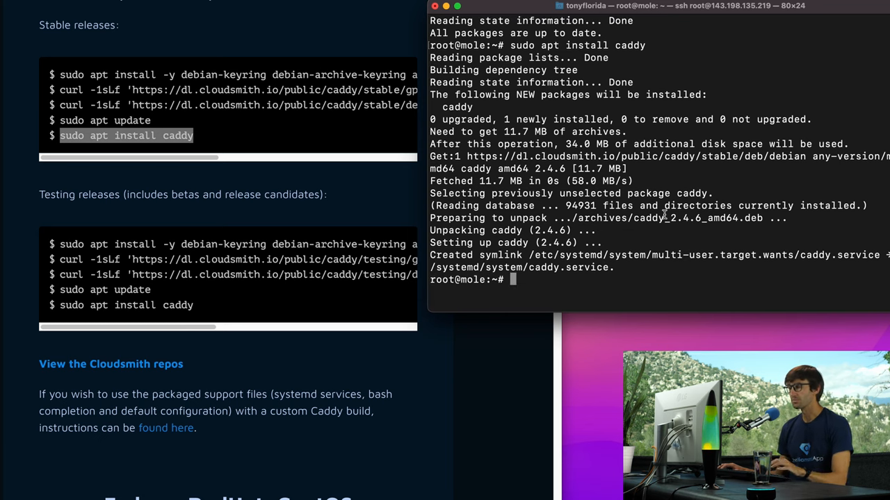
Step: Check systemctl status caddy, confirming the service is active (running)
text(sys)
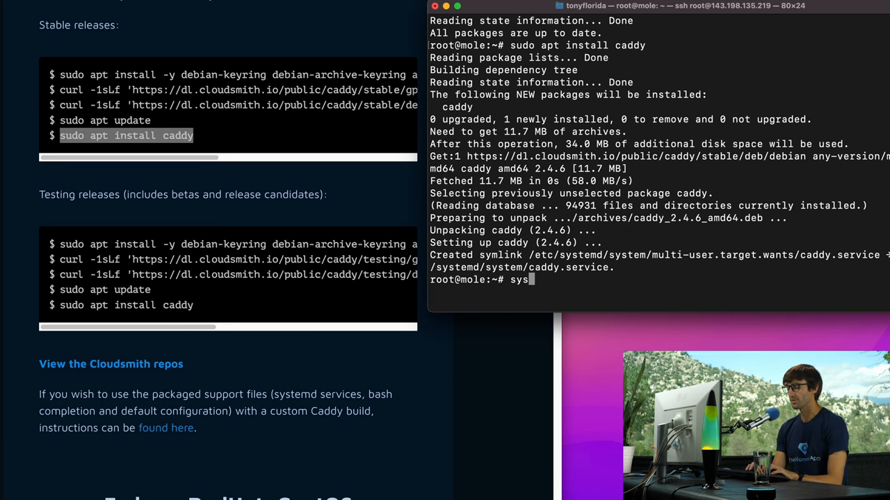
text(temctlr)
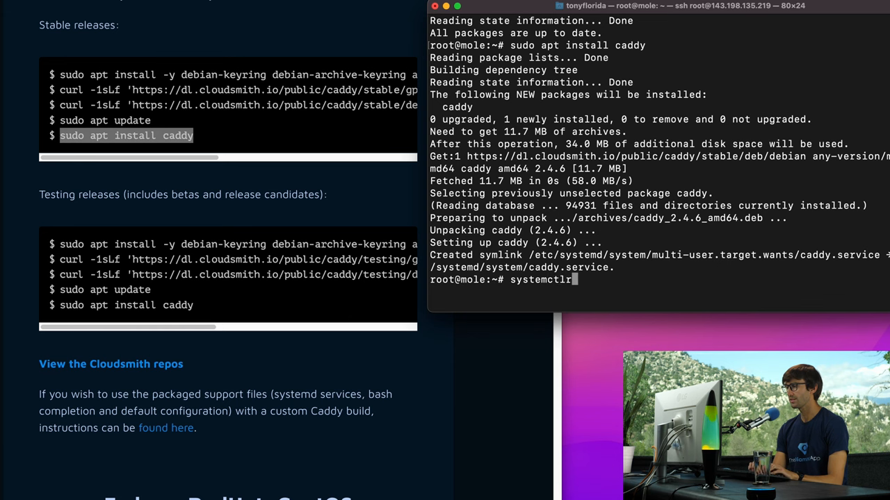
text(status)
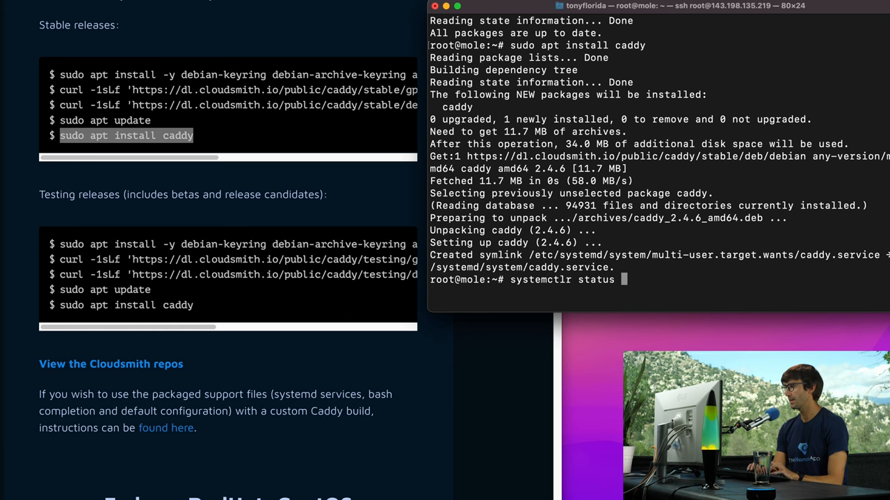
key(Return)
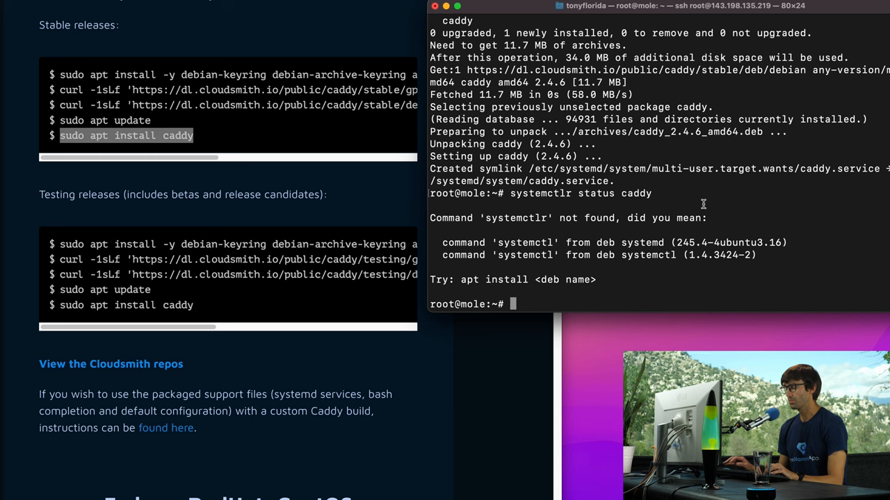
text(system)
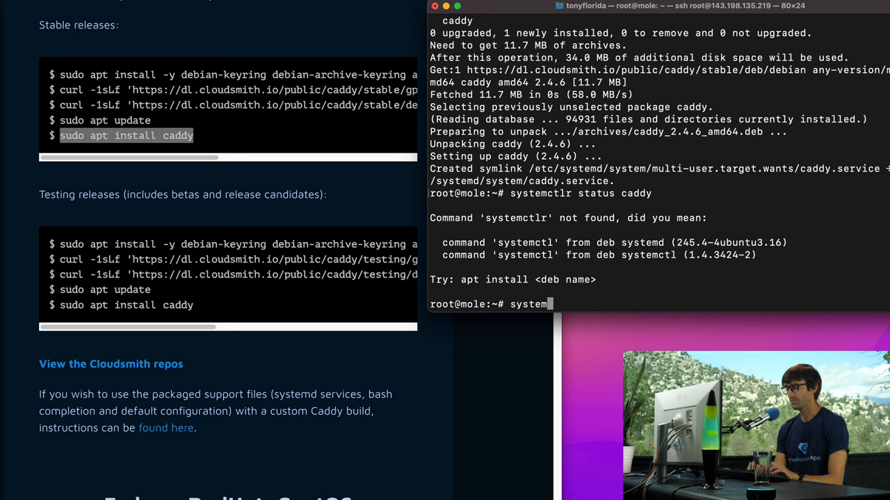
text(ctlr stat)
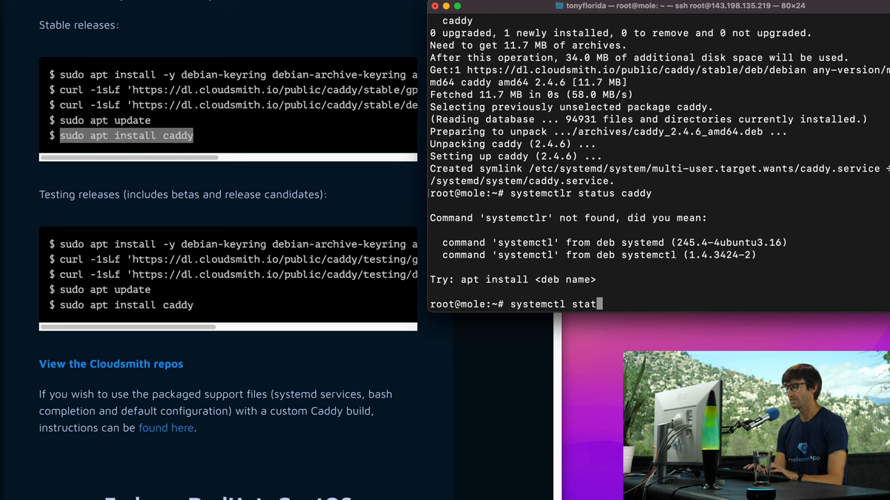
key(Return)
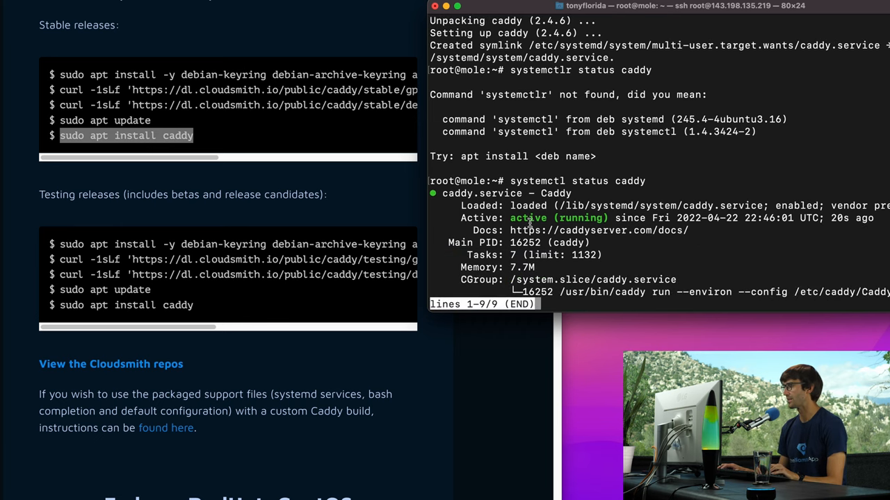
key(q)
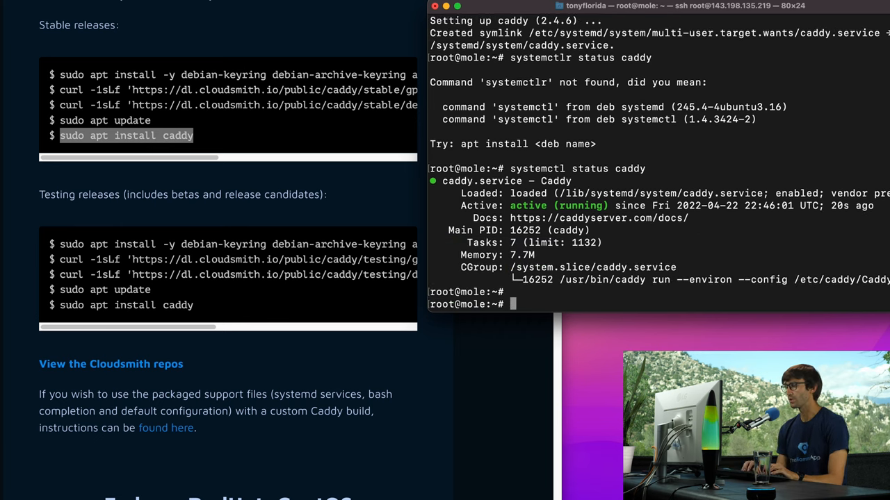
Step: Confirm caddy version reports v2.4.6, then return to the browser
text(cadd)
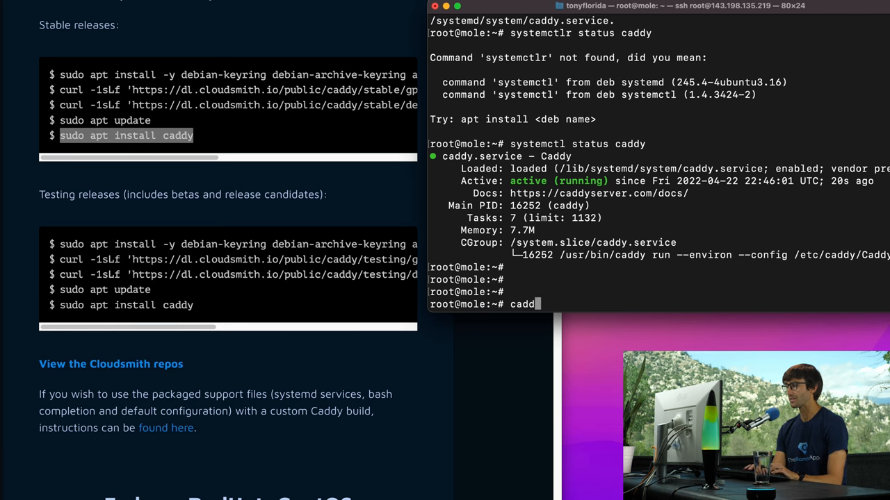
key(Return)
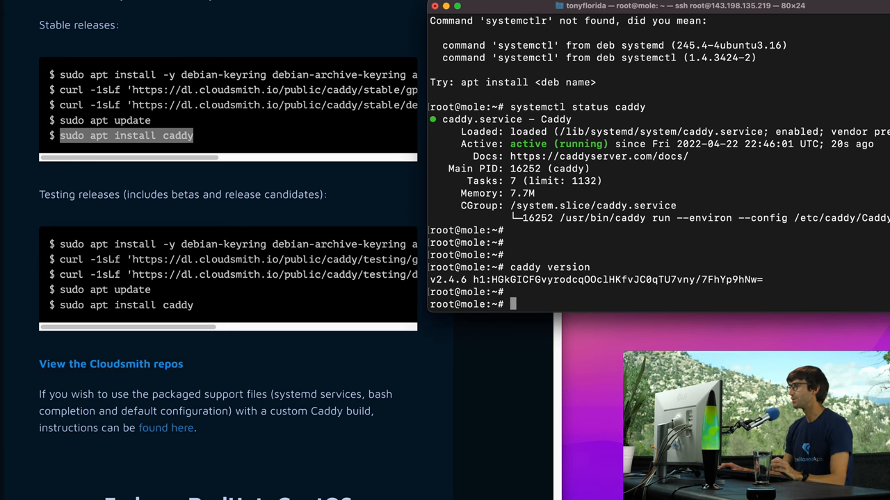
click(547, 28)
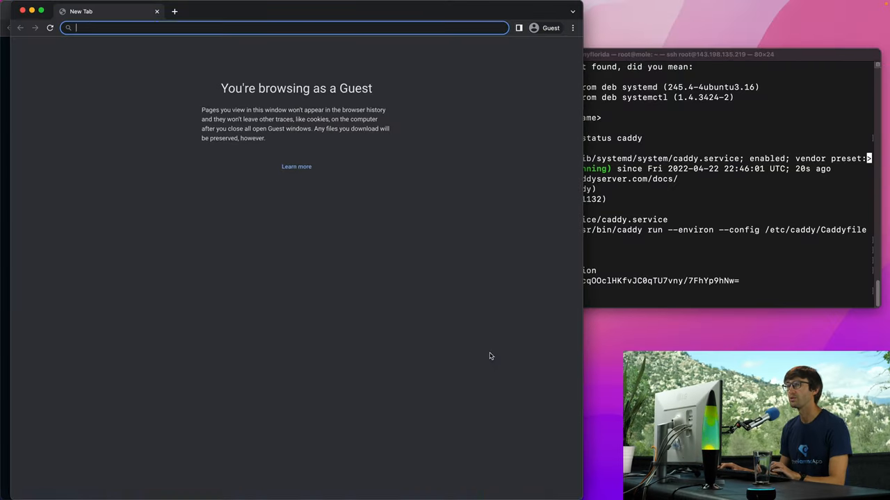
Step: Load 143.198.135.219 in Chrome and expand the deceptive-site warning details
text(1)
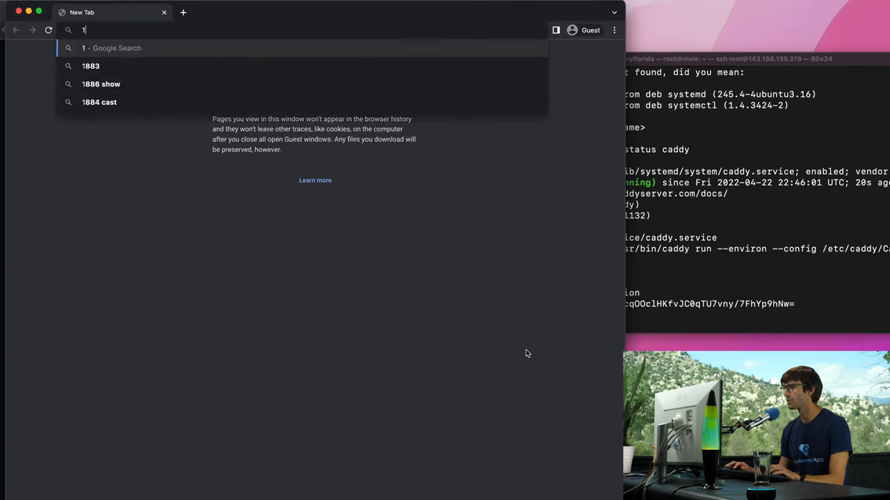
text(143.198.1)
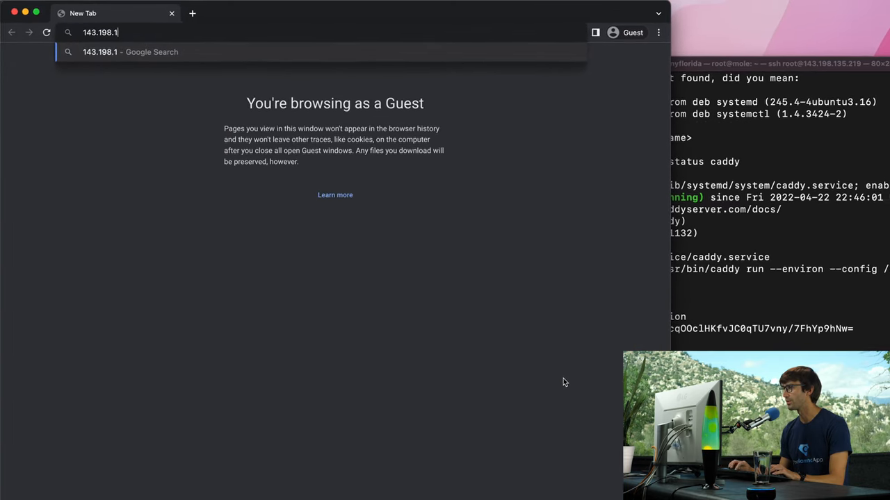
key(Return)
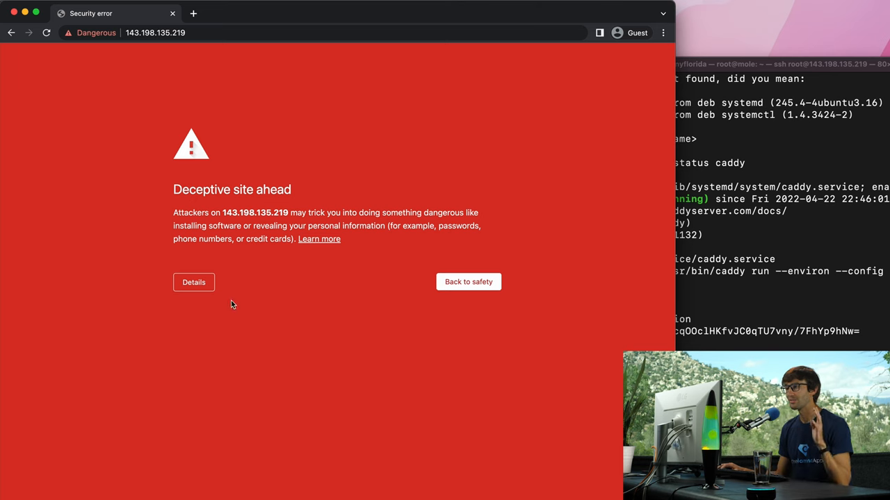
mouse_move(203, 275)
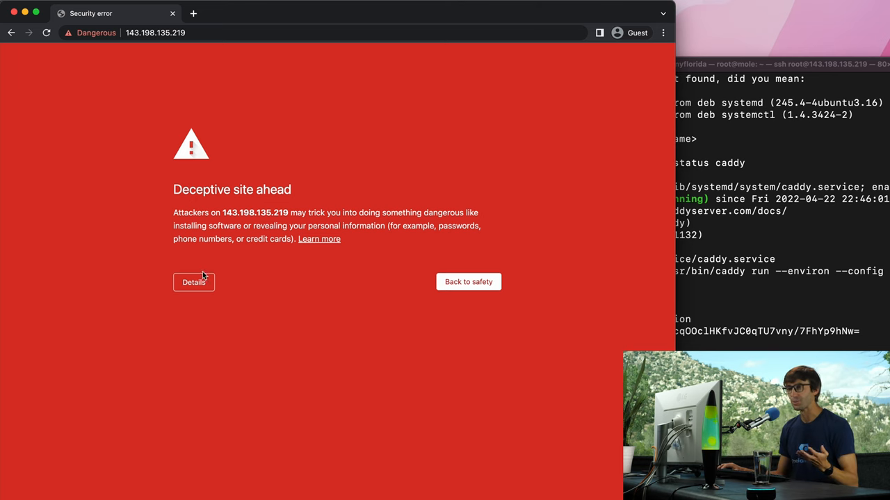
click(193, 281)
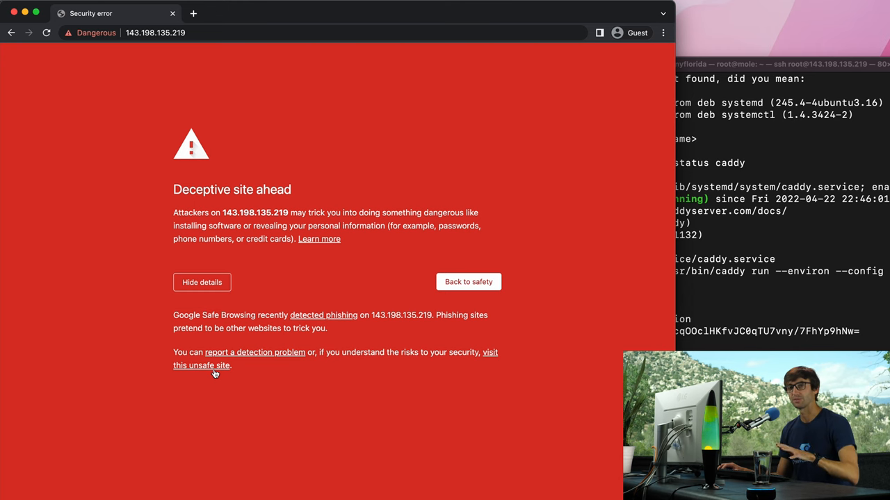
Step: Proceed past the warning and scroll through the Caddy default welcome page
click(200, 364)
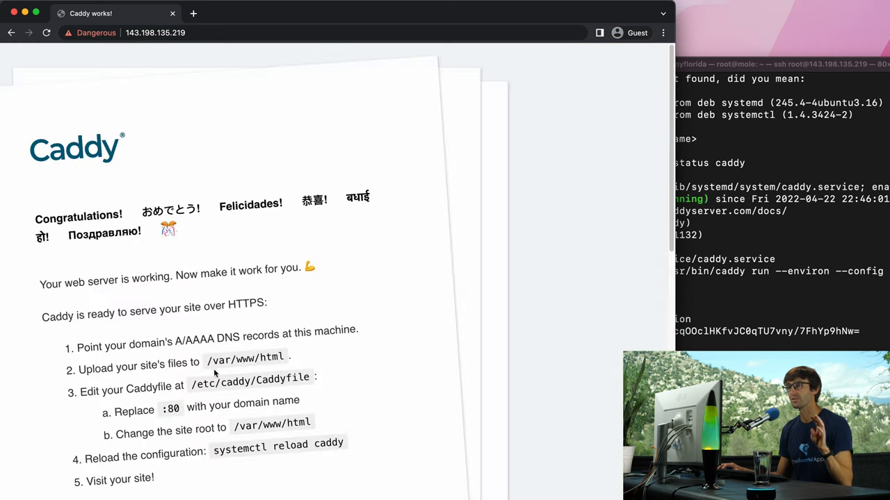
mouse_move(204, 189)
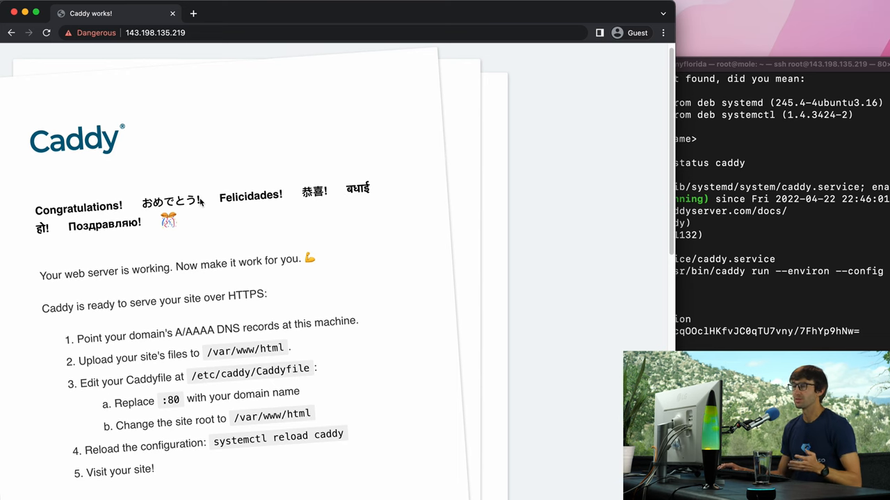
scroll(down, 3)
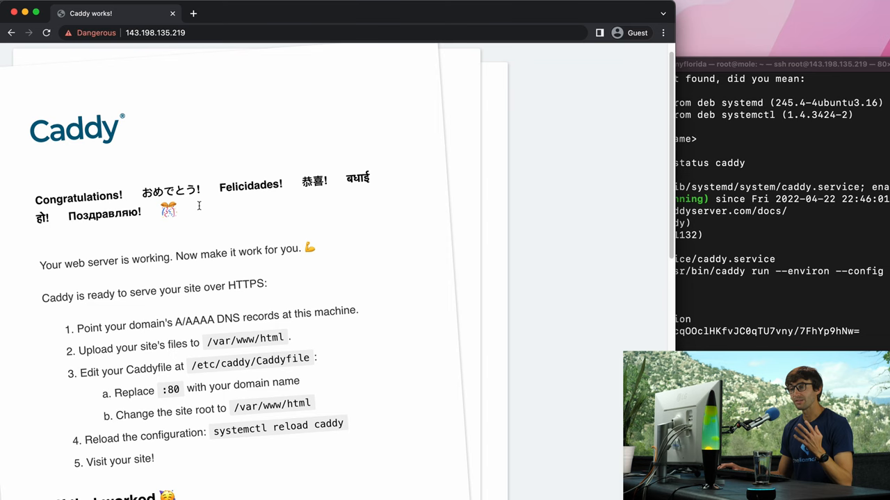
scroll(down, 3)
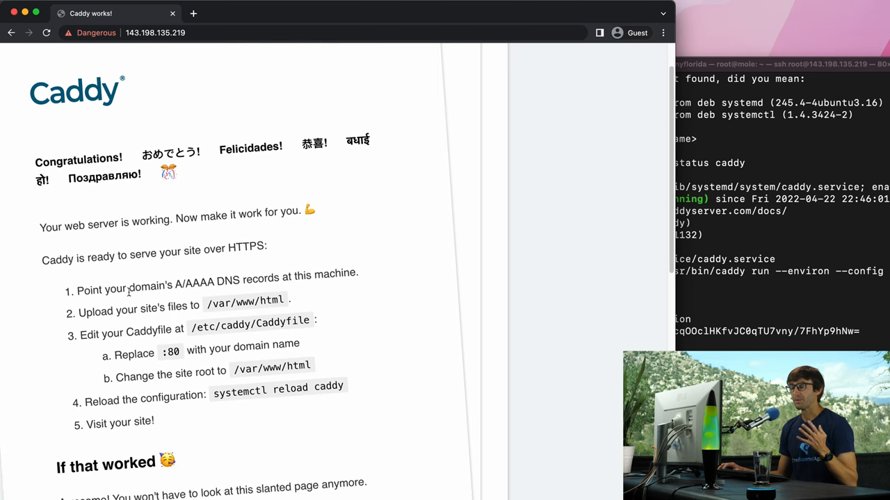
mouse_move(200, 294)
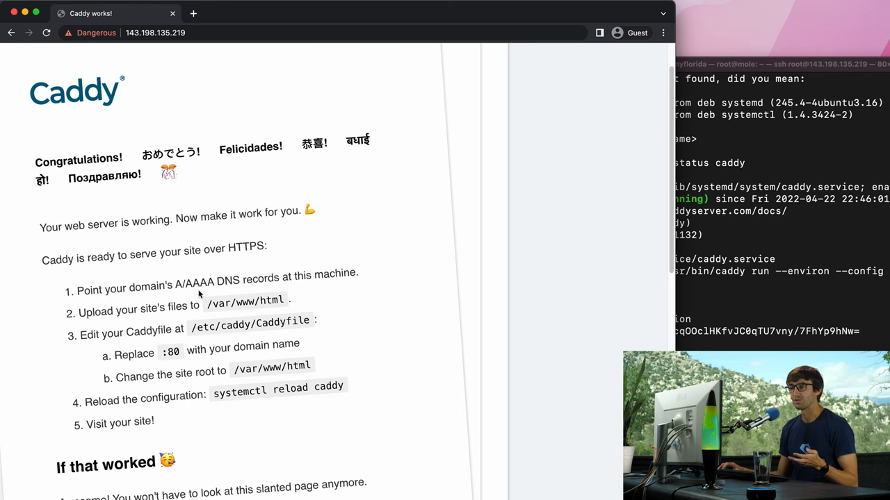
mouse_move(174, 290)
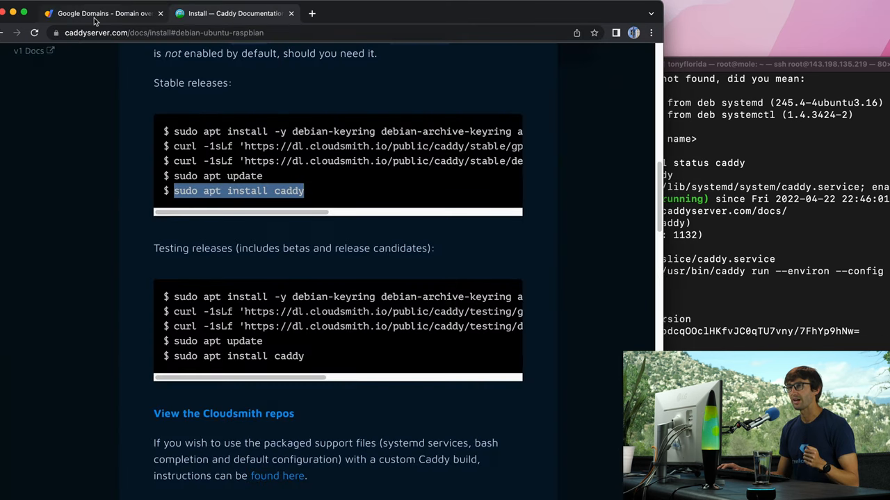
Step: In Google Domains DNS, add and save an A record pointing to 143.198.135.219
click(97, 14)
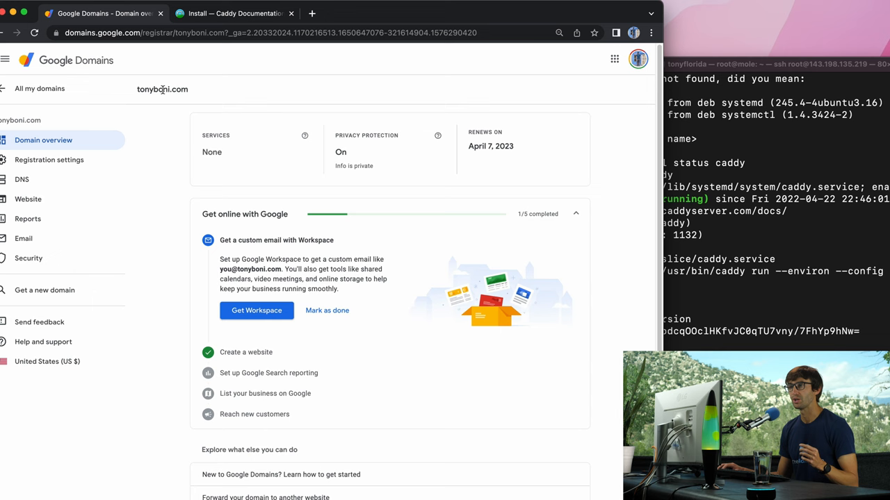
mouse_move(45, 179)
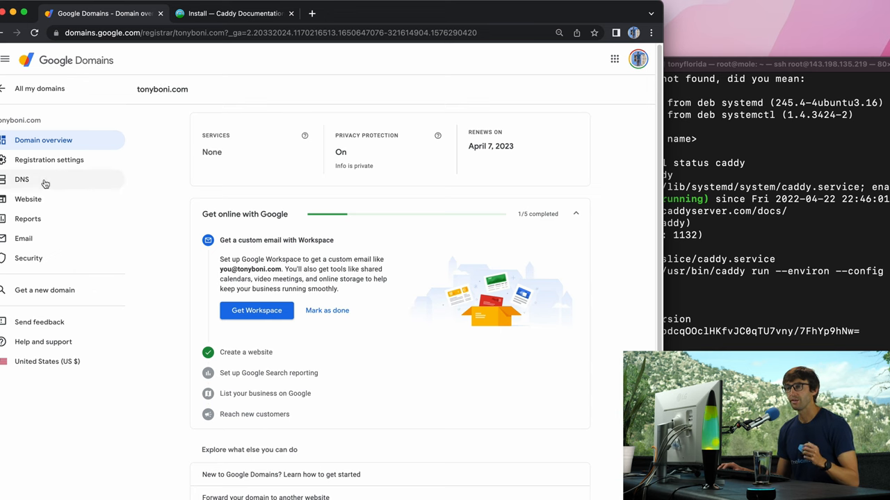
click(23, 179)
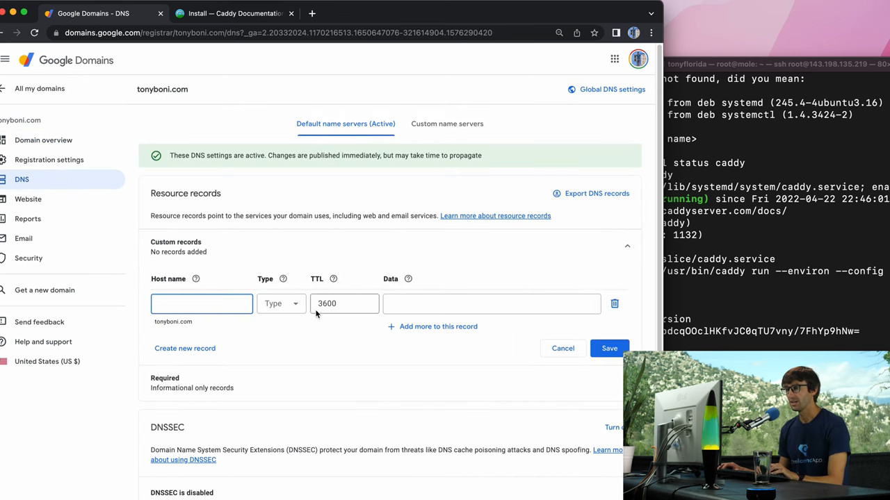
click(281, 303)
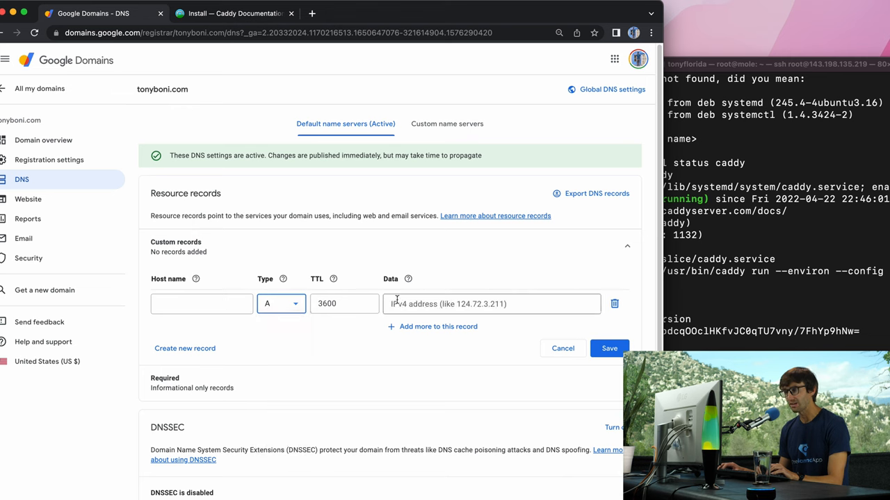
text(sudo apt install caddy)
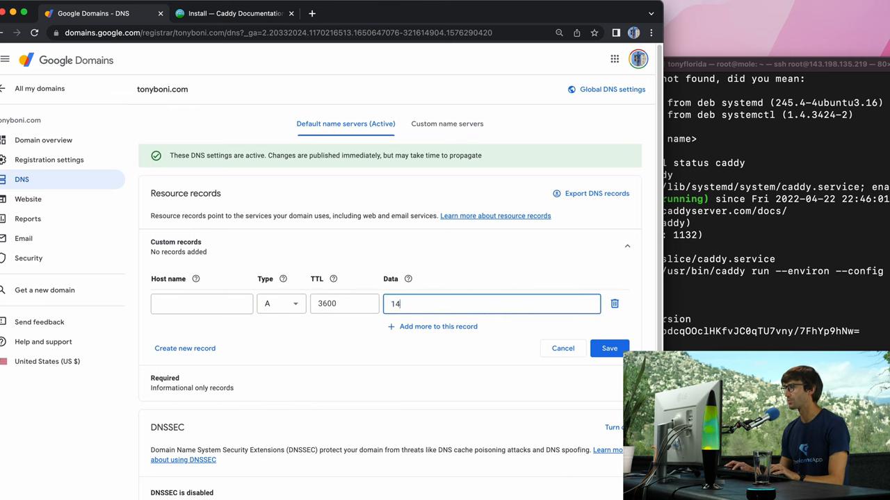
text(3.198)
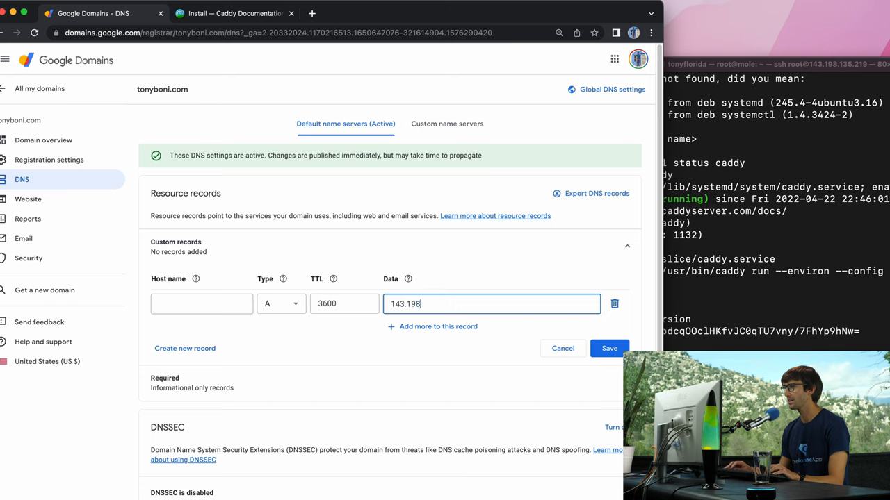
text(.135.219)
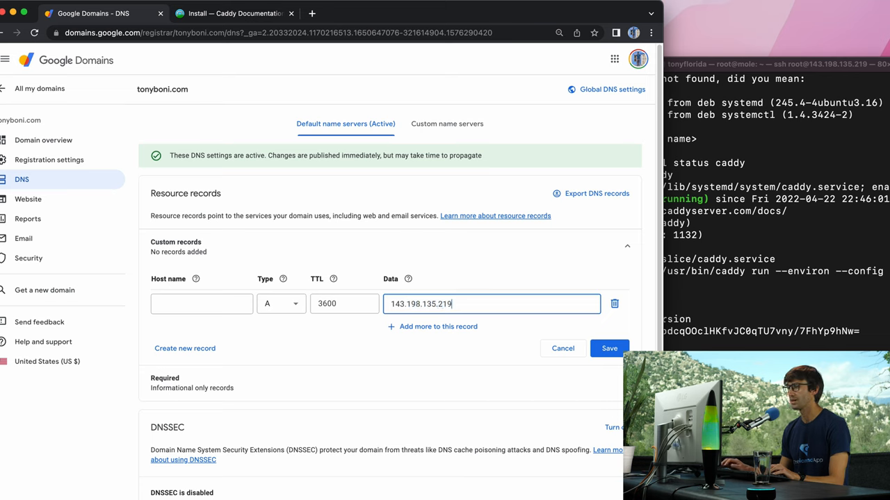
click(609, 348)
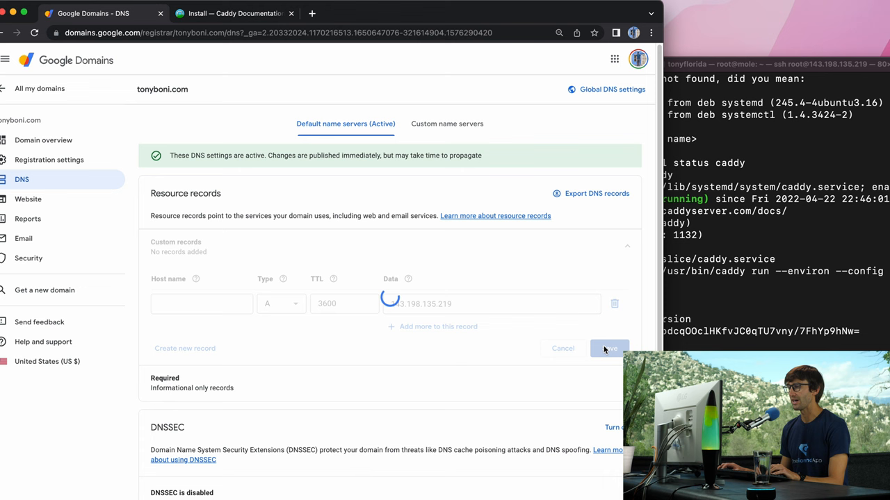
Step: Select the /etc/caddy/Caddyfile path on the Caddy welcome page
click(609, 348)
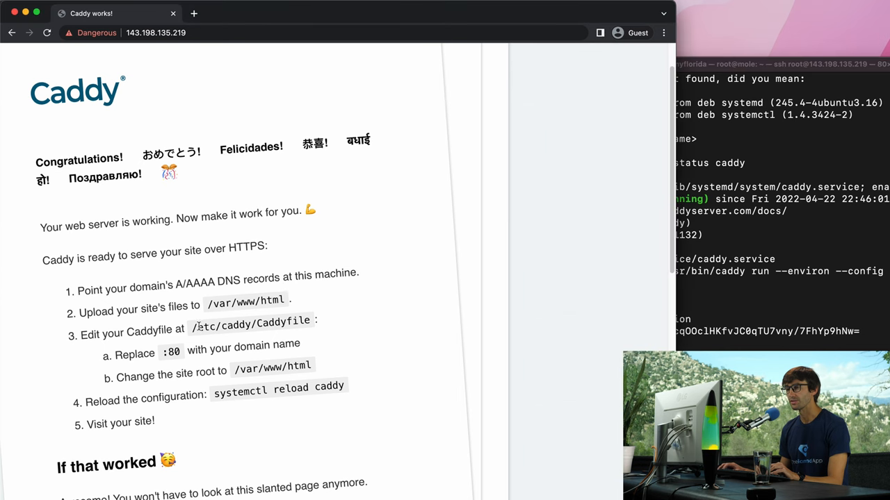
double_click(251, 322)
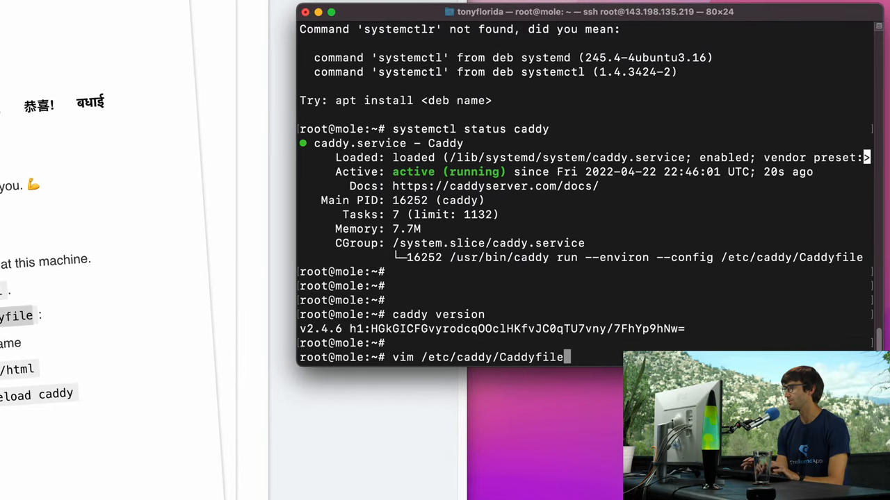
Step: Open /etc/caddy/Caddyfile in vim and review its default contents
key(Return)
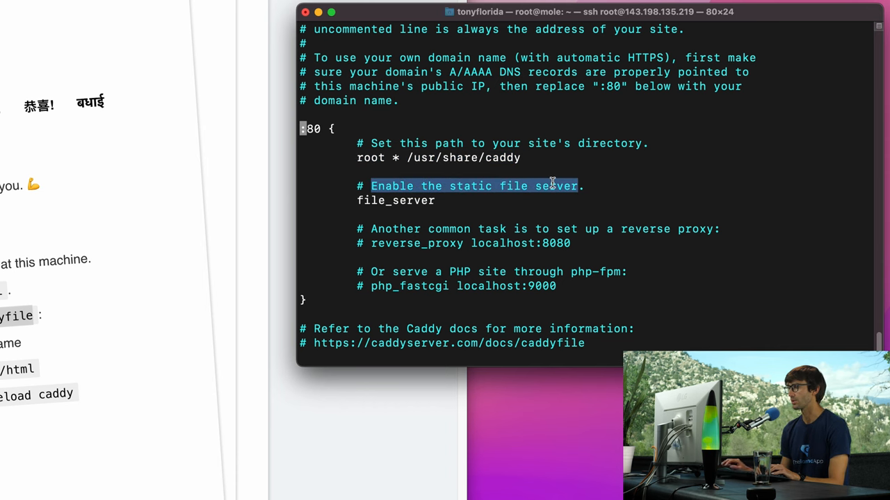
scroll(up, 3)
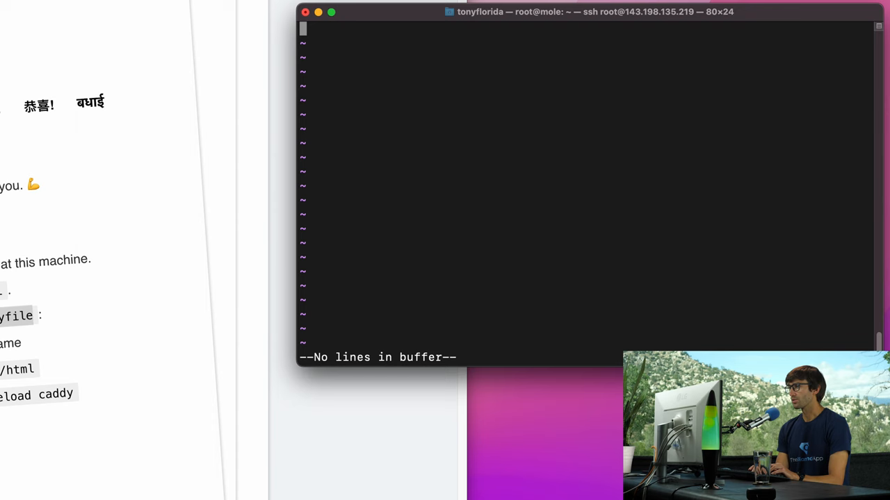
Step: Write the domain with root * /var/www/html and file_server, then save and quit
key(i)
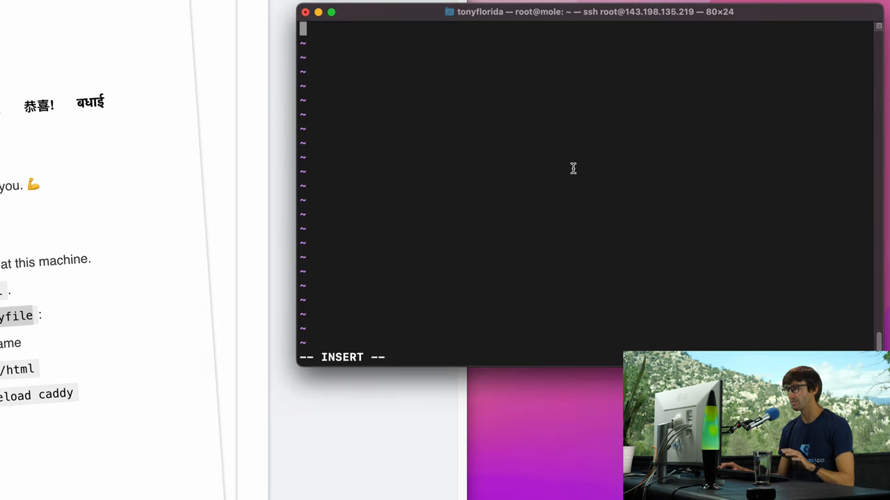
mouse_move(567, 134)
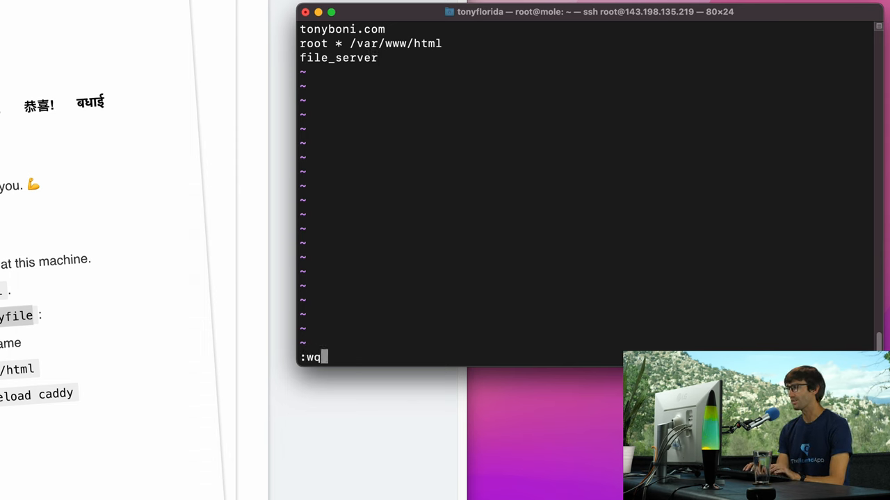
key(Return)
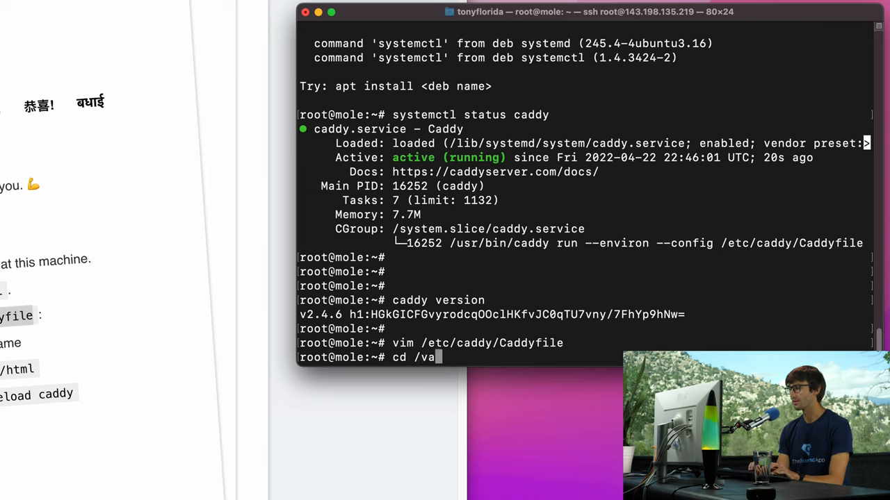
Step: Create the web root /var/www/html with mkdir -p and move into it
text(/ww)
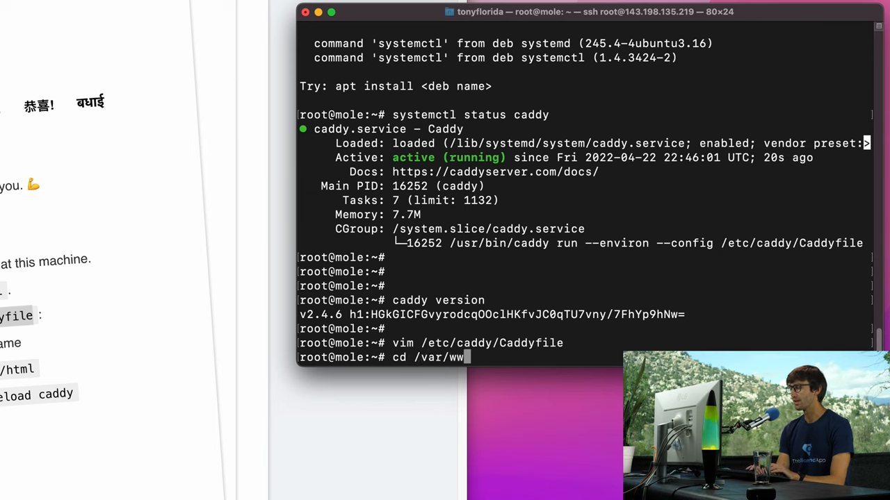
key(Backspace)
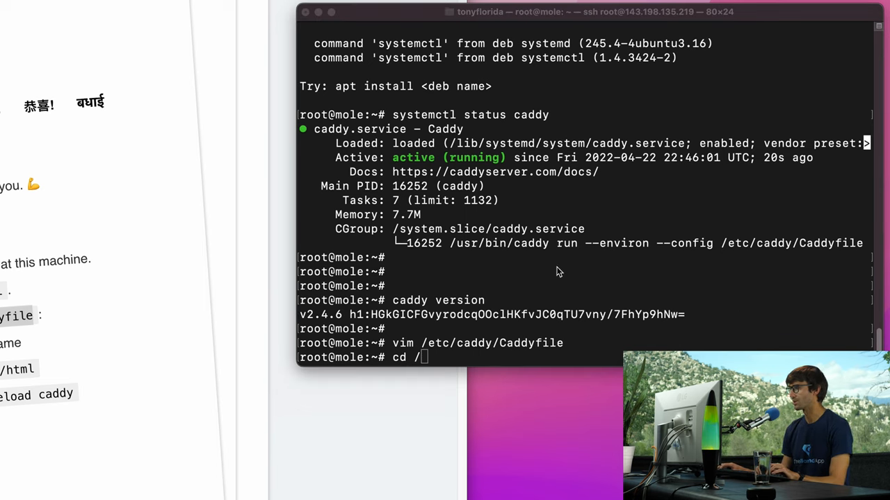
text(mk)
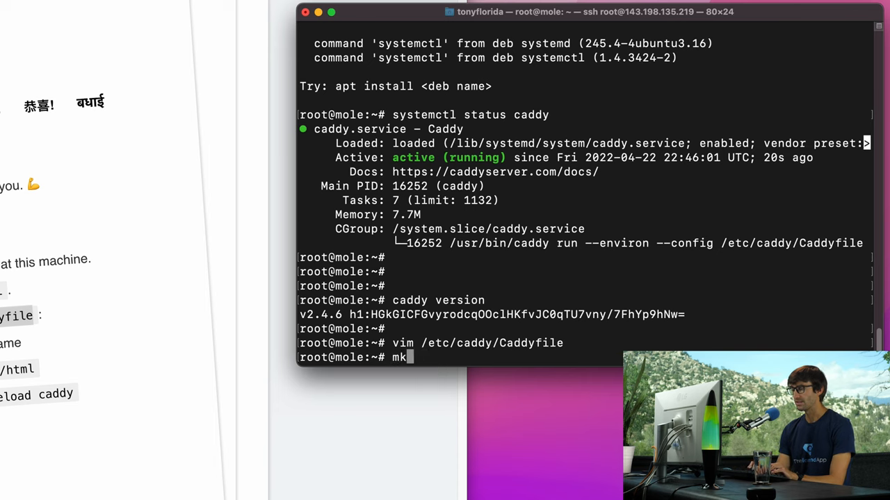
text(dir -p /var/)
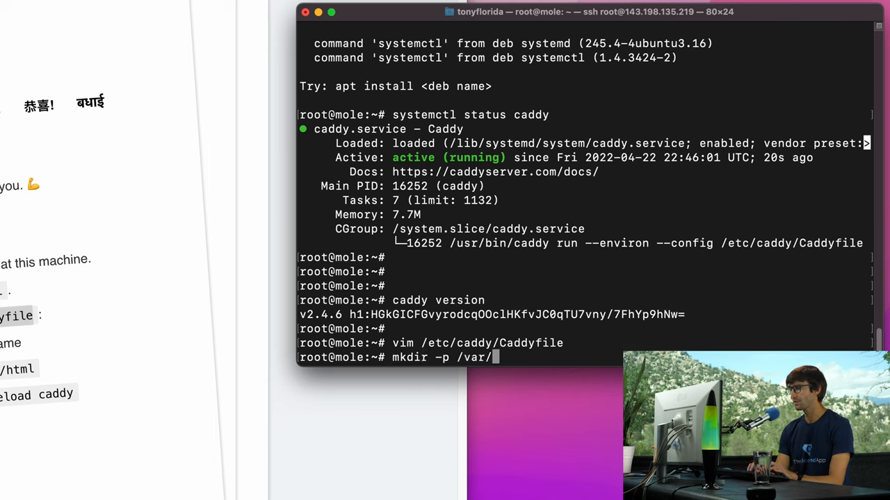
text(www)
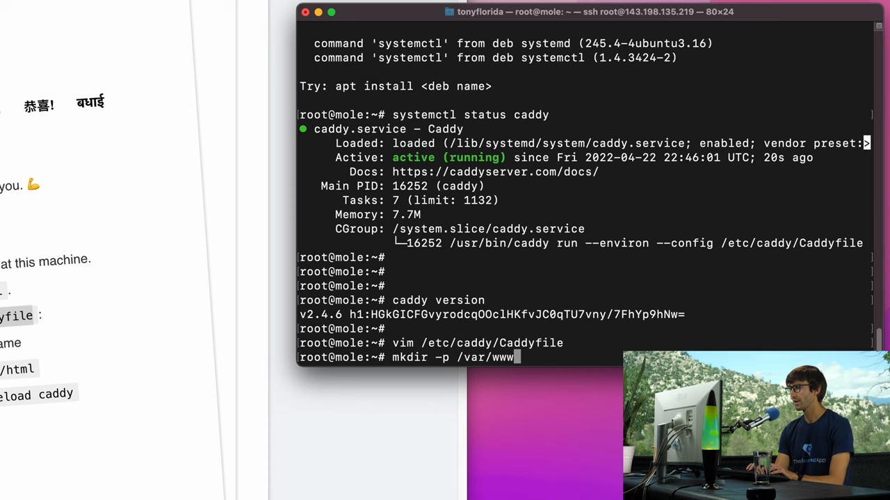
text(/html)
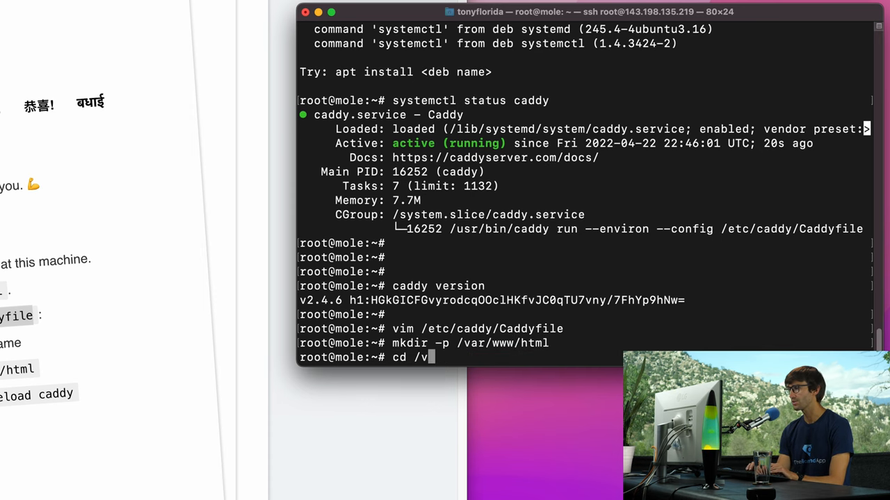
text(ar/w)
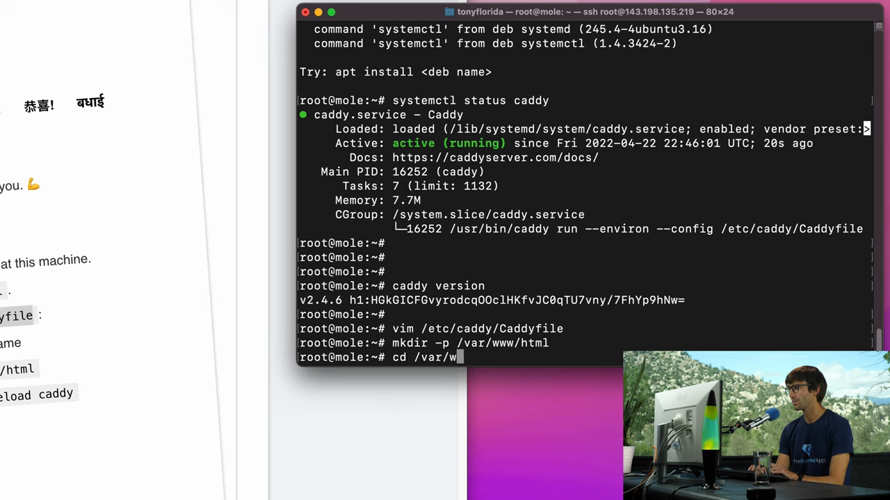
key(Return)
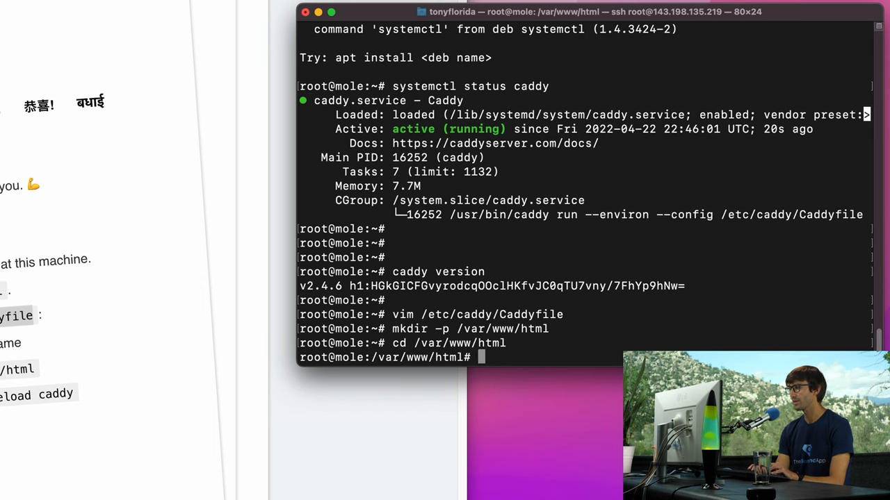
Step: Begin the vim command for editing index.html in the web root
text(vim inde)
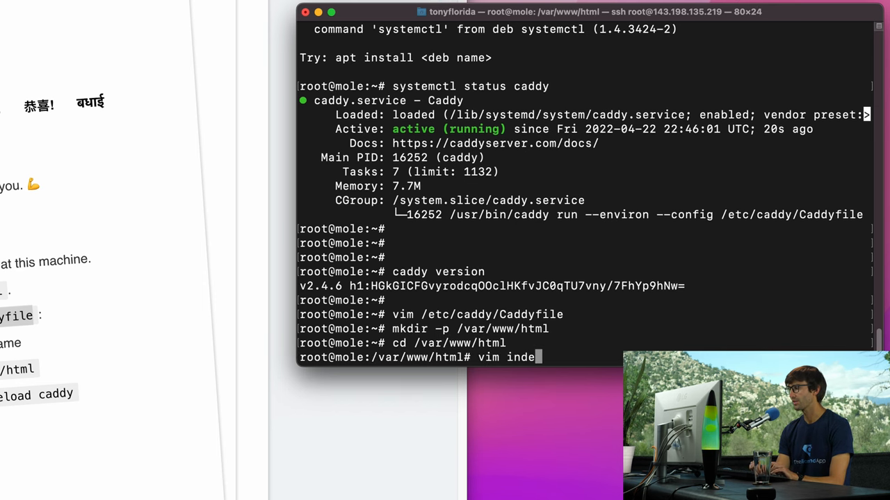
text(x.h)
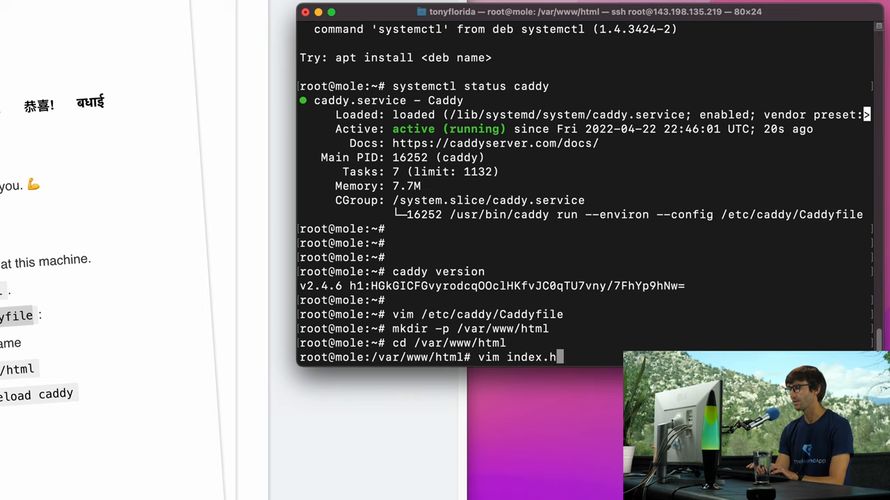
Step: Write index.html with the Tony Teaches Tech heading and thank-you paragraph, then save with :wq
key(Return)
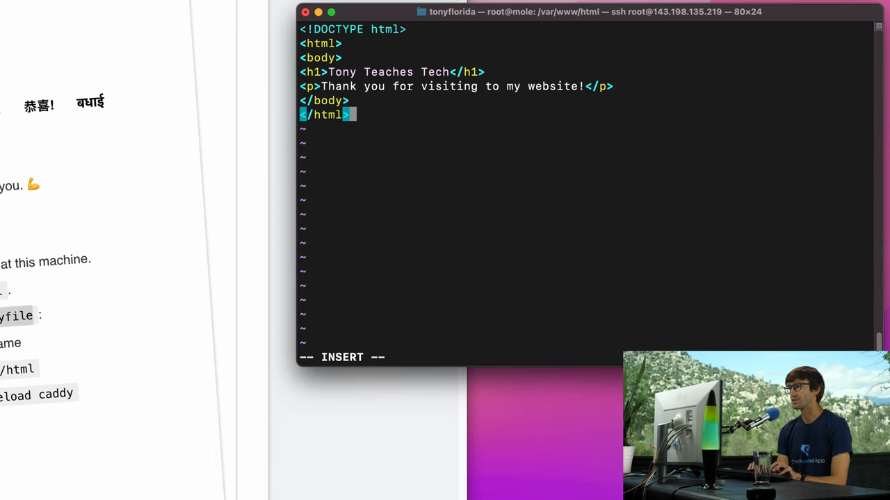
key(Escape)
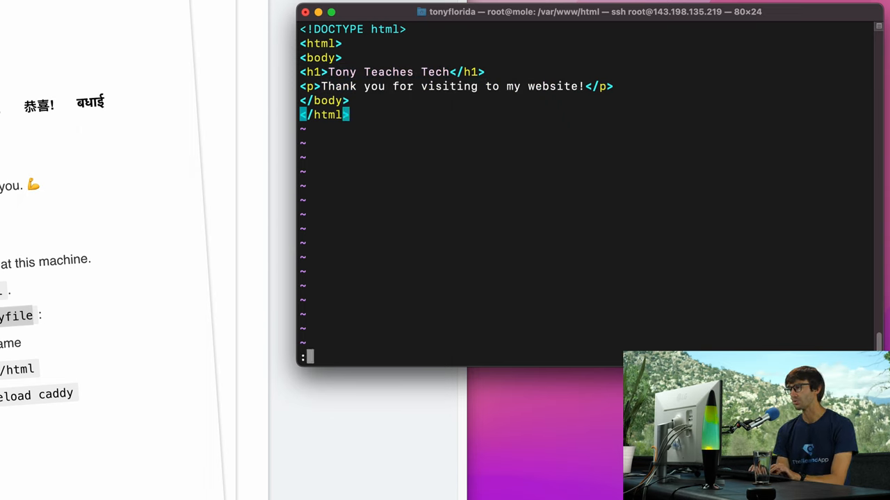
text(wq)
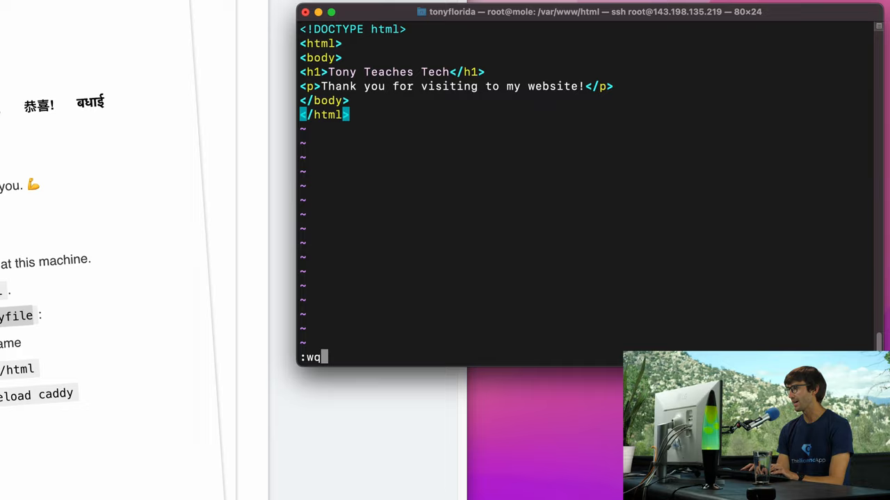
key(Return)
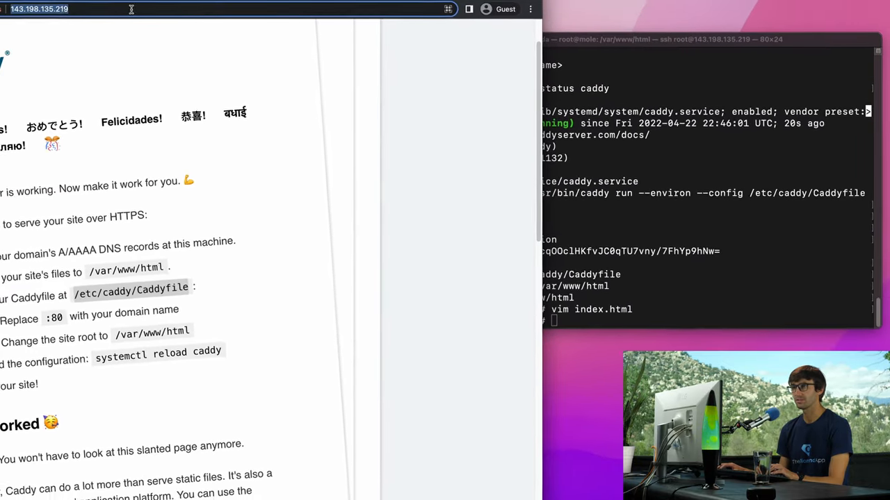
Step: Load tonyboni.com in Chrome, which still shows the default 'Caddy works!' page as Not Secure
text(tonyboni.com)
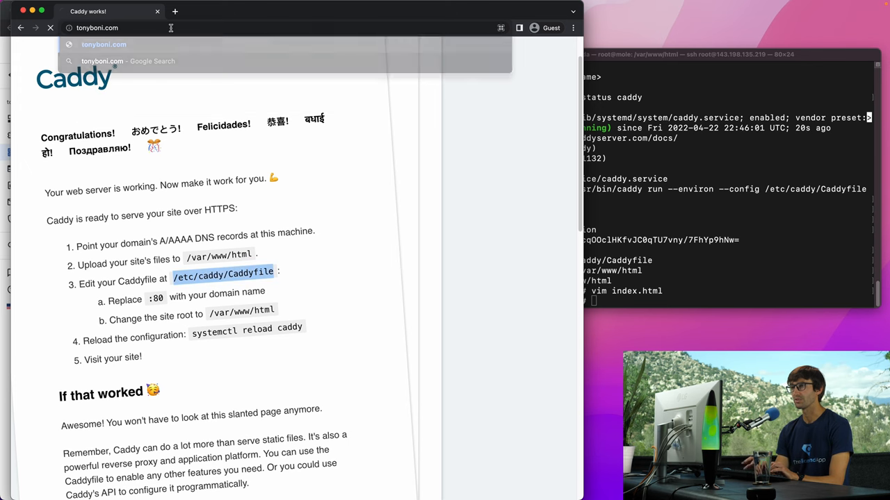
key(Return)
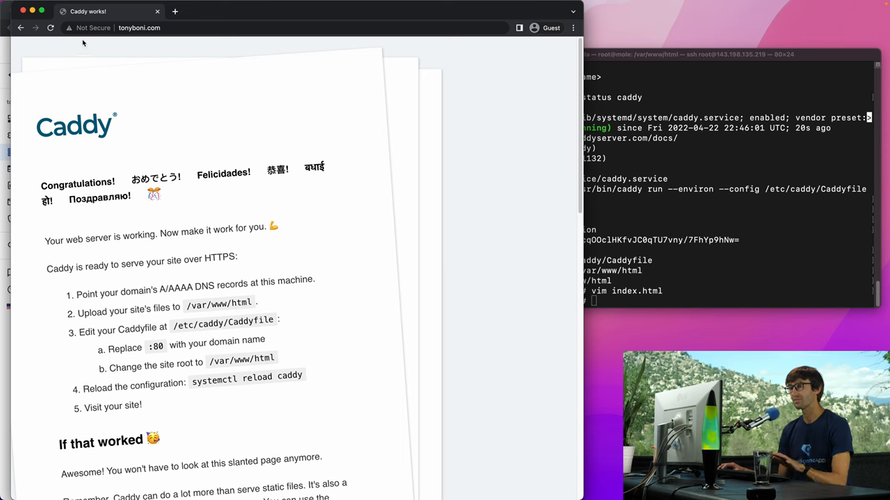
mouse_move(176, 106)
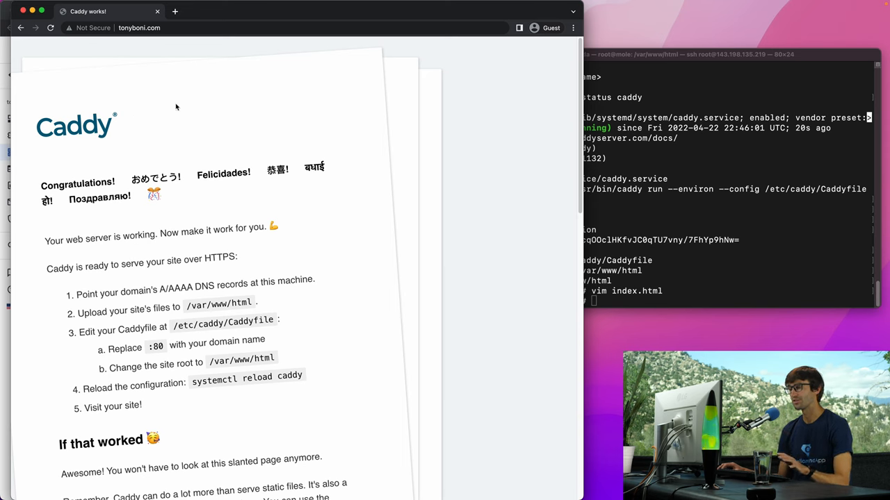
mouse_move(234, 142)
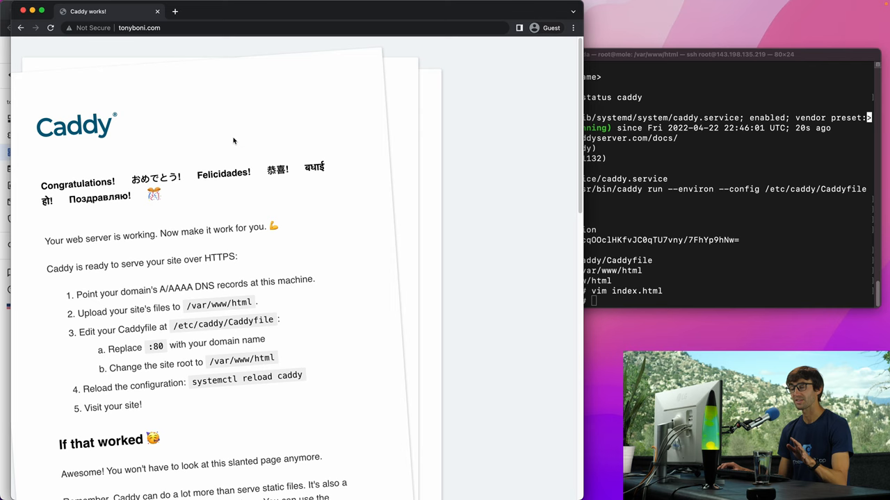
click(92, 28)
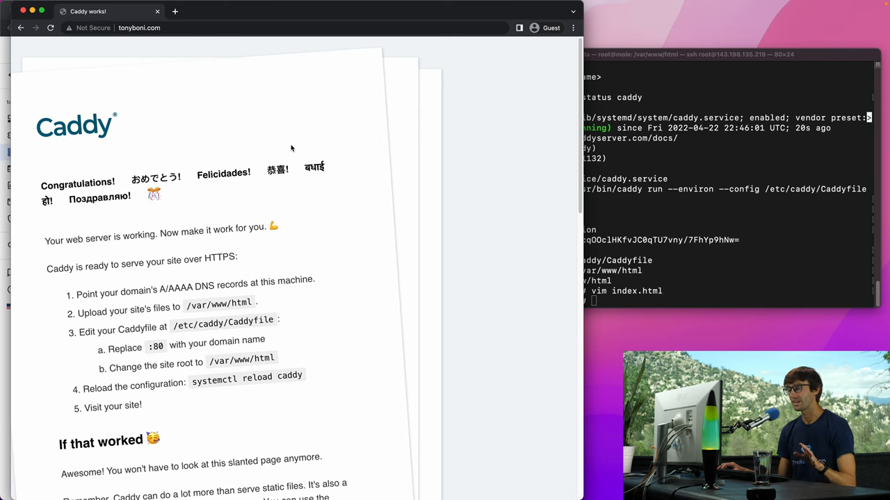
mouse_move(709, 173)
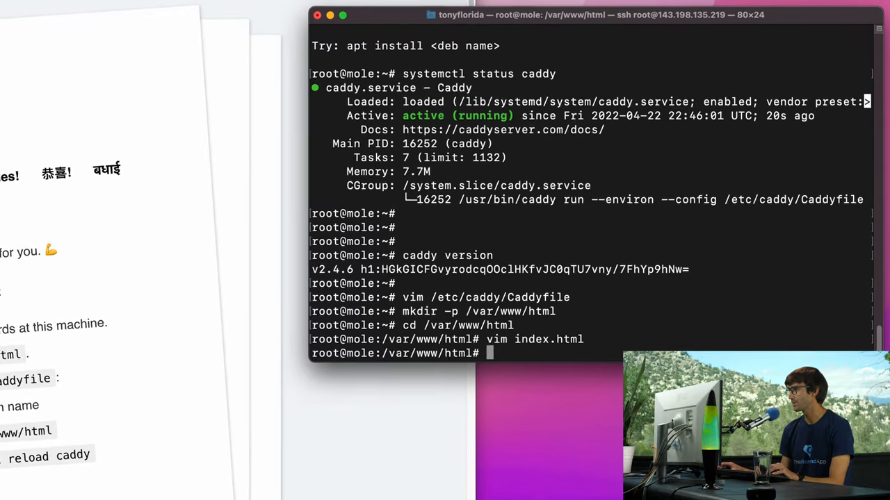
Step: Restart Caddy with systemctl restart caddy so it serves the new site files
text(sy)
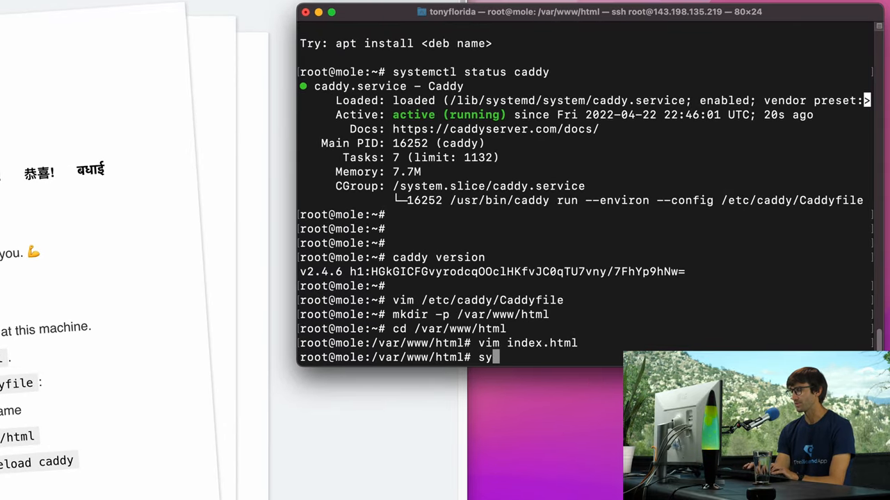
text(stemctl)
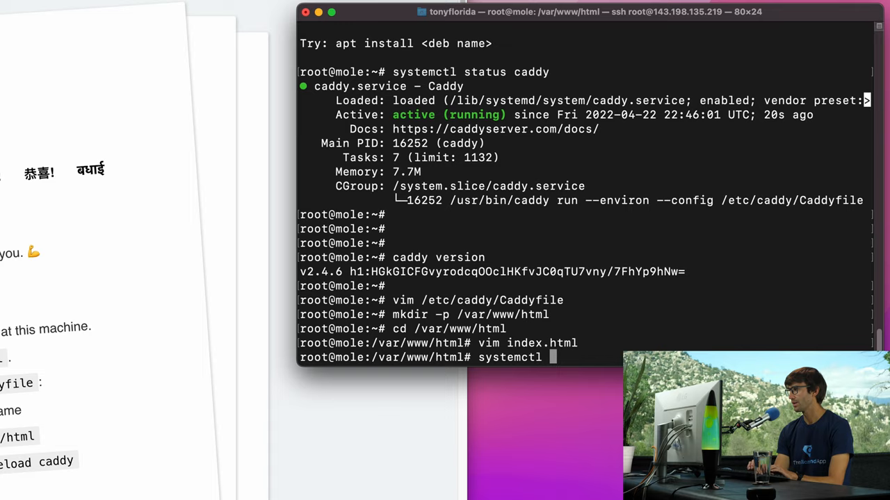
text(restart caddy)
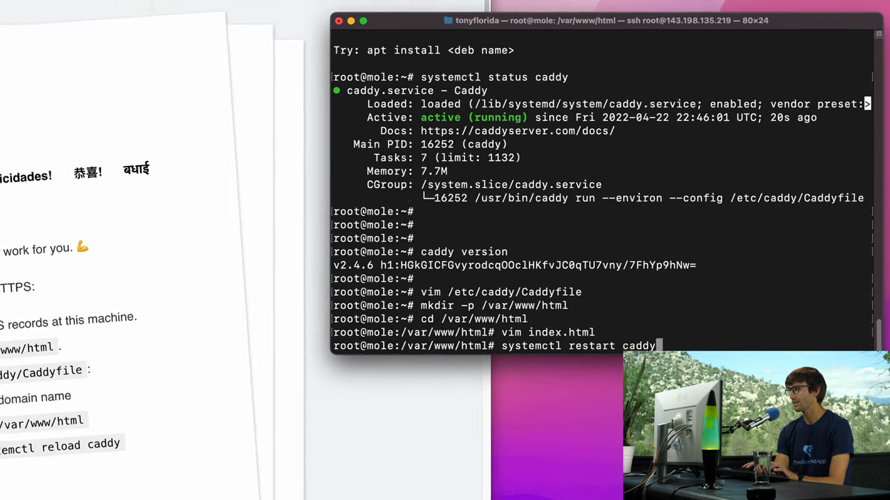
key(Return)
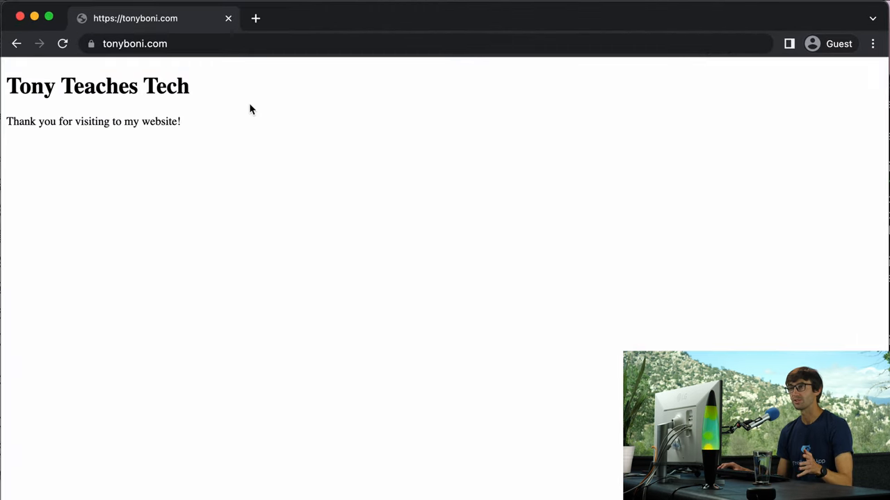
mouse_move(83, 43)
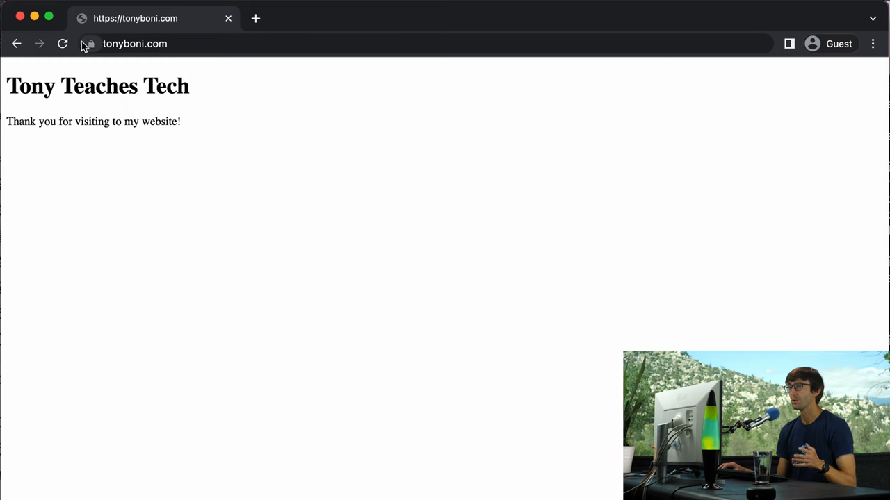
Step: Inspect tonyboni.com's certificate via the padlock, showing it valid and issued by Let's Encrypt R3
click(90, 43)
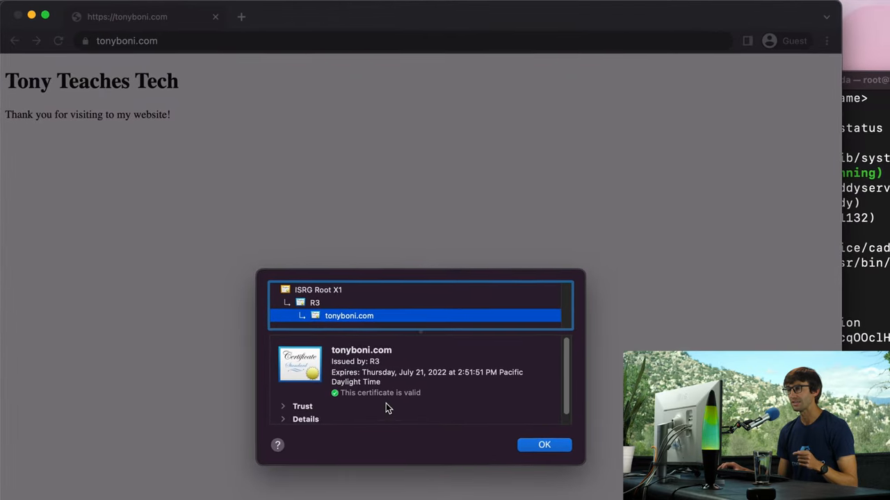
click(283, 420)
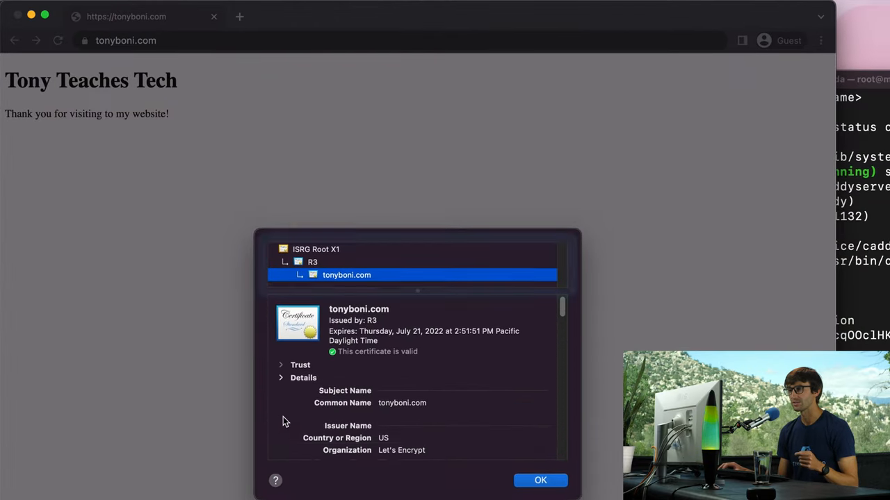
click(280, 378)
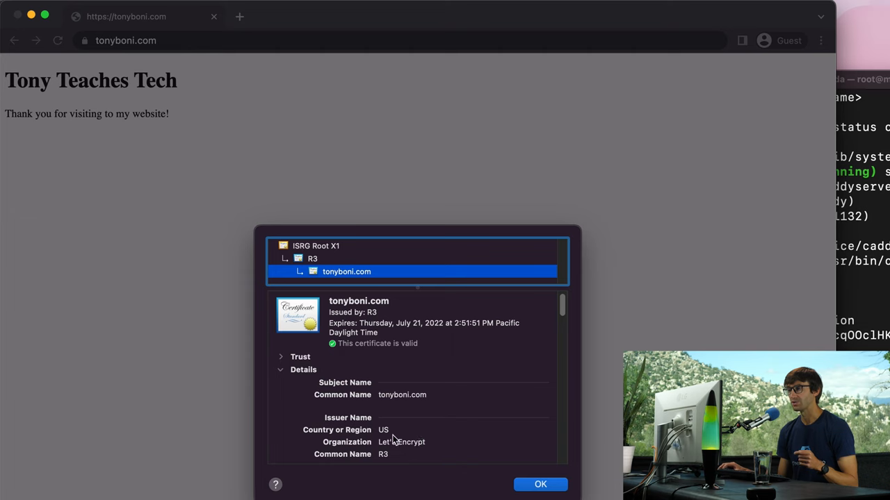
mouse_move(428, 445)
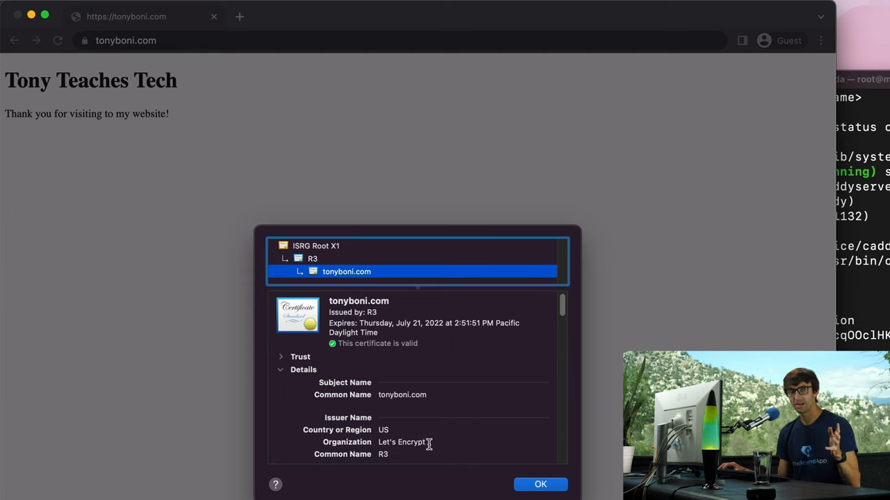
mouse_move(390, 430)
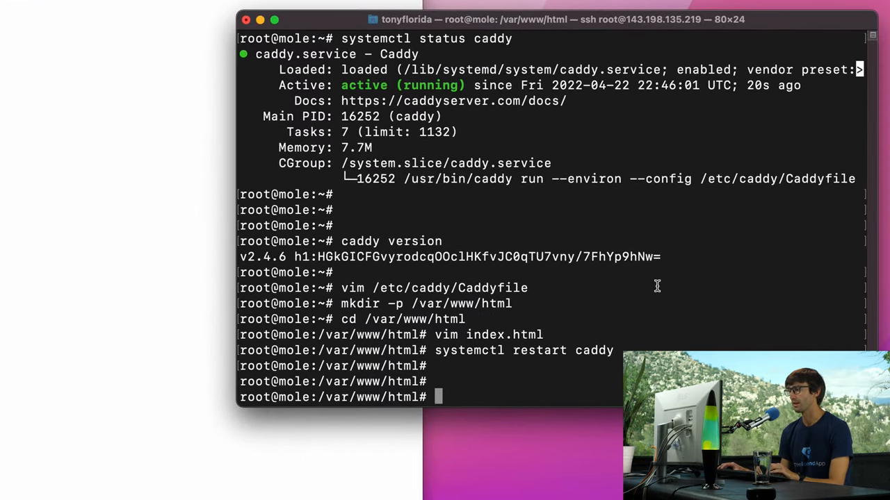
mouse_move(476, 343)
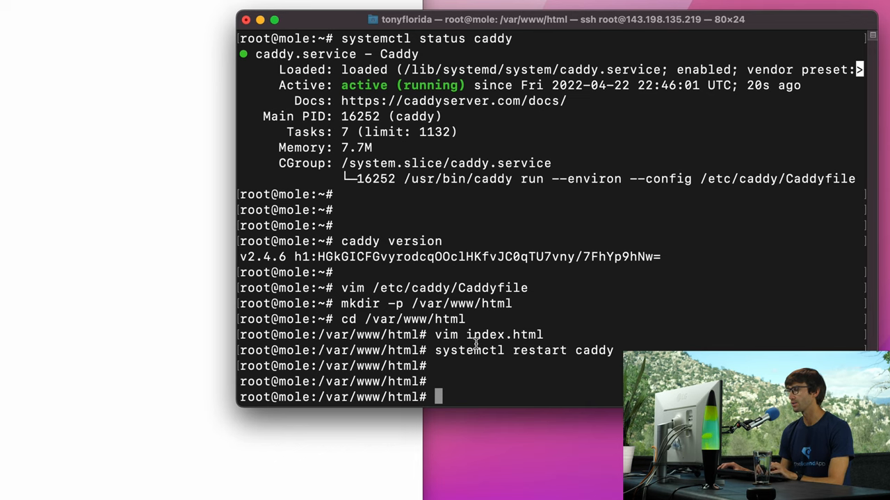
Step: List /var/www showing html owned by root, then chown caddy:caddy /var/www/html/
text(l)
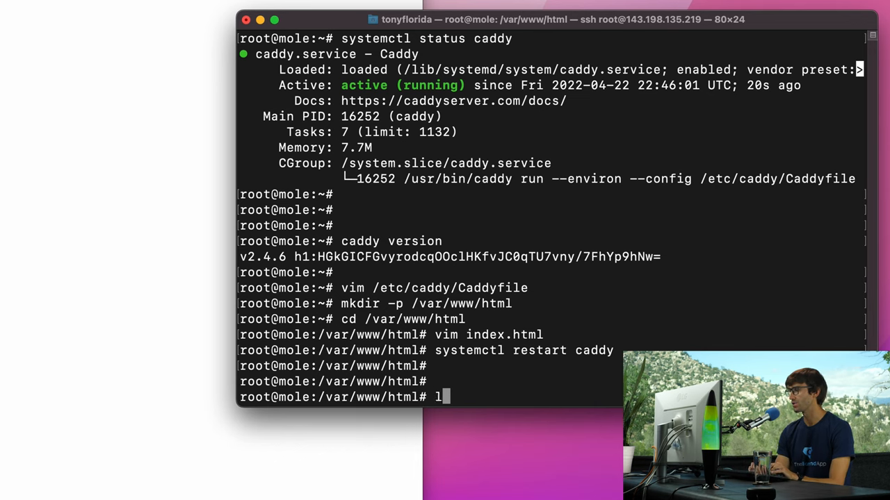
text(cd ..)
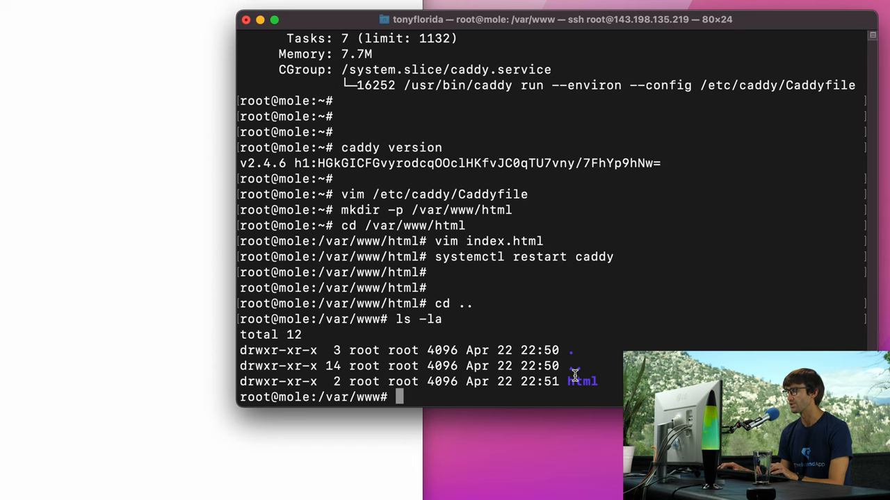
mouse_move(464, 313)
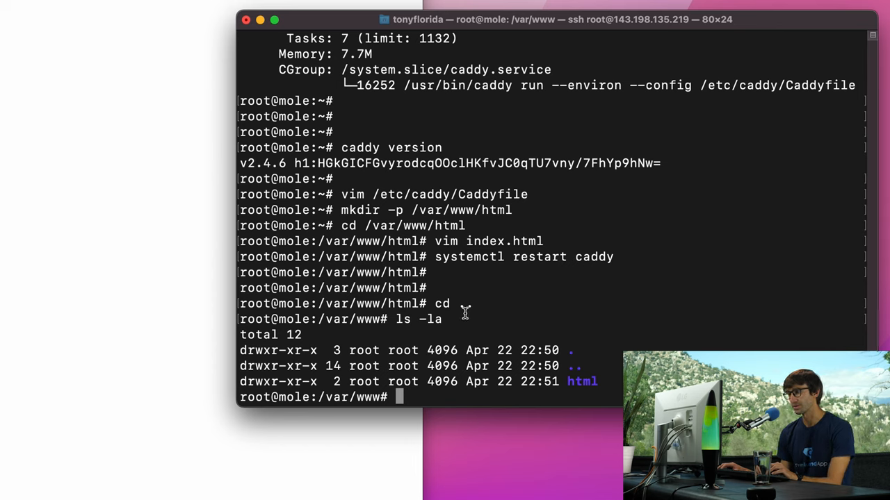
text(c)
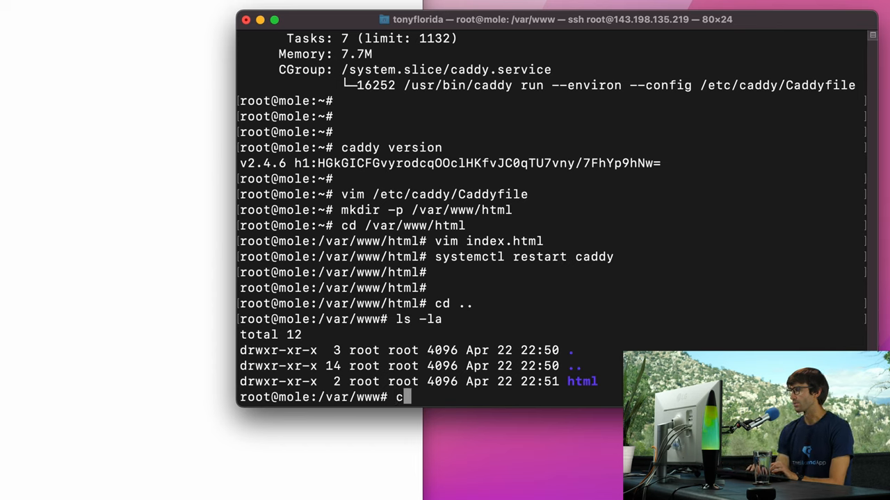
text(hown)
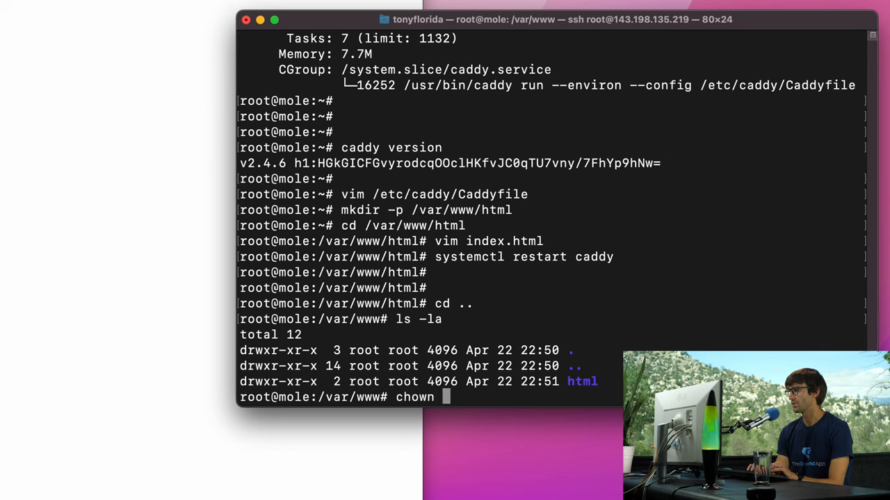
text(caddy)
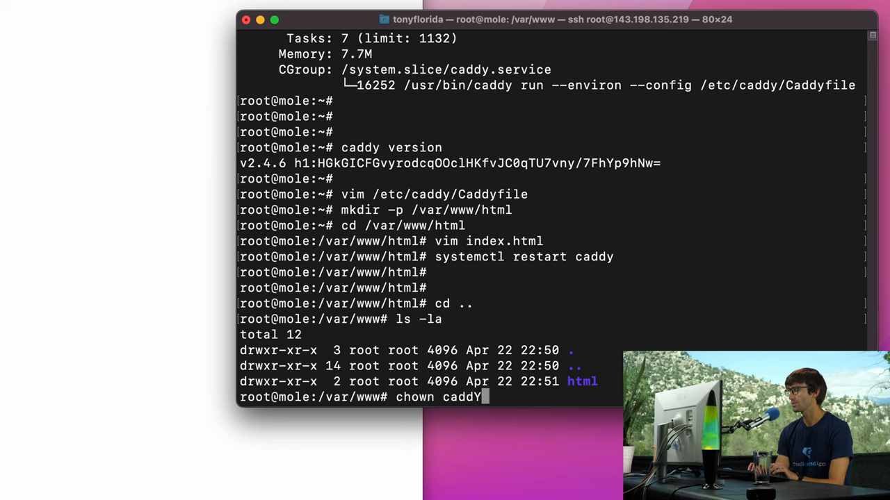
text(:cad)
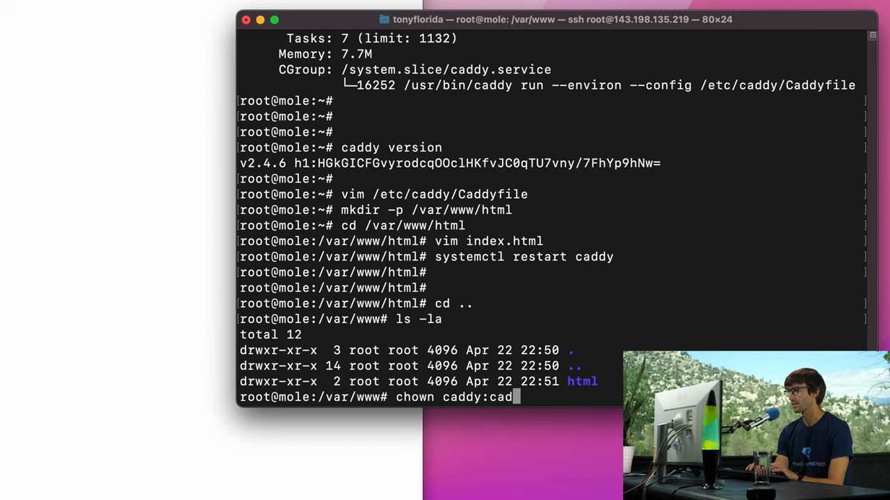
text(dy /)
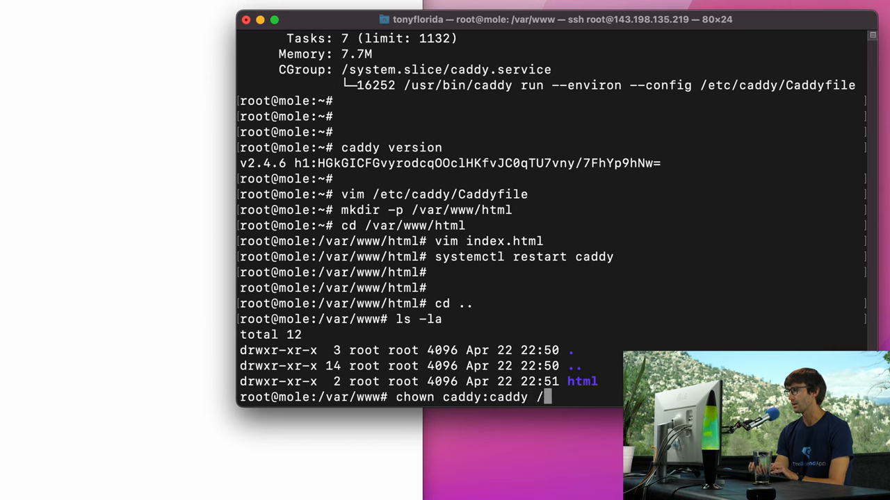
text(va)
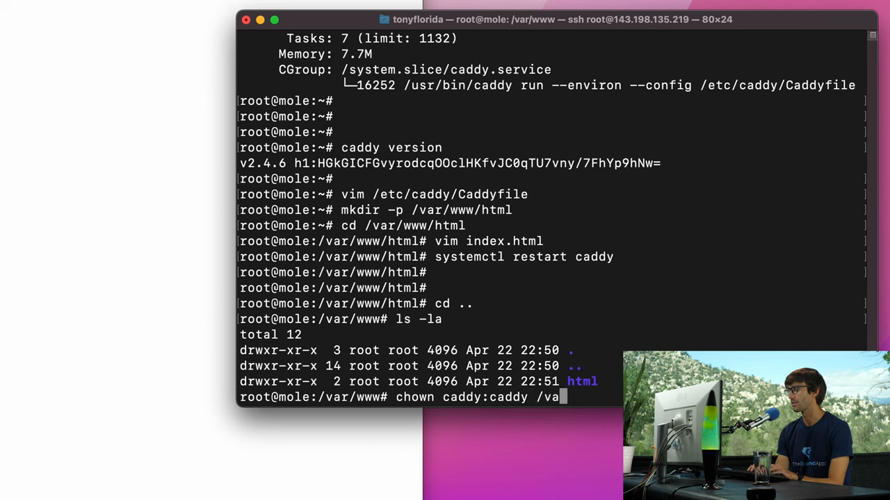
text(/www/)
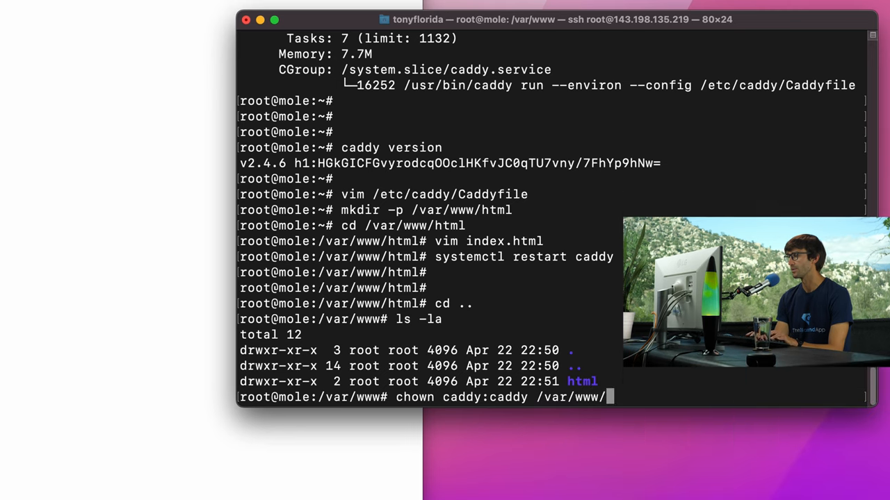
key(Return)
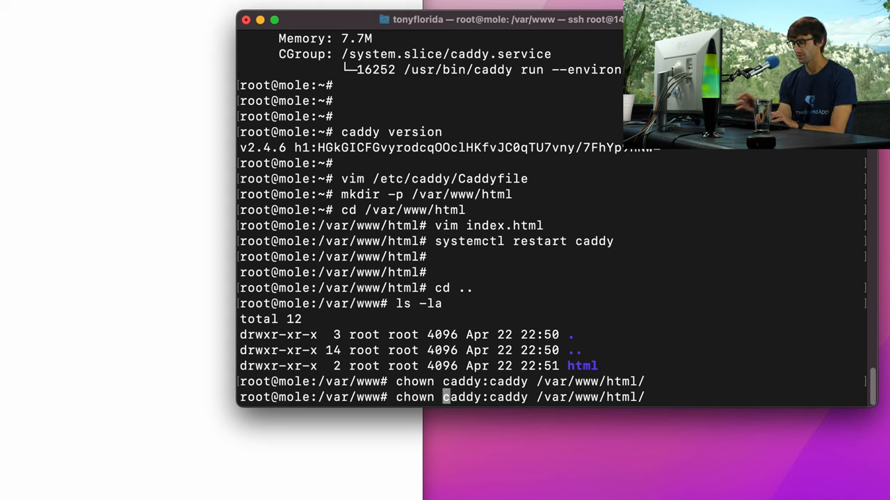
Step: Rerun the chown with -R to give caddy:caddy ownership of all web files recursively
text(-R)
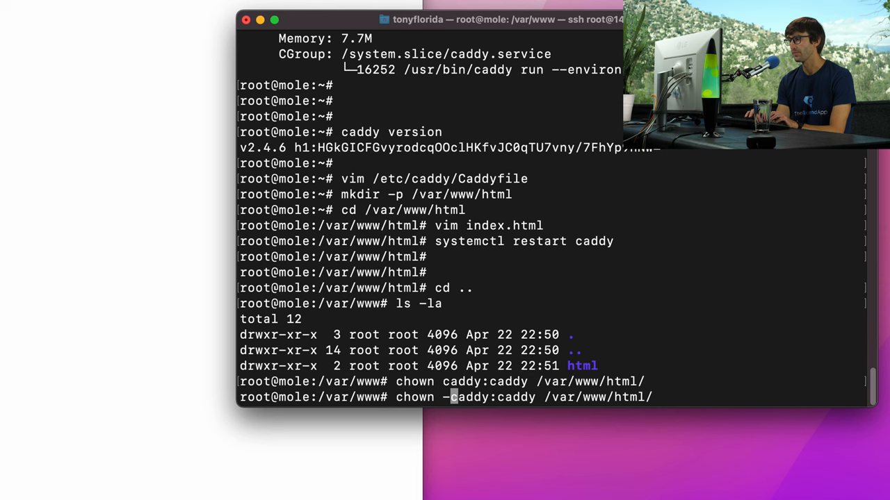
key(Return)
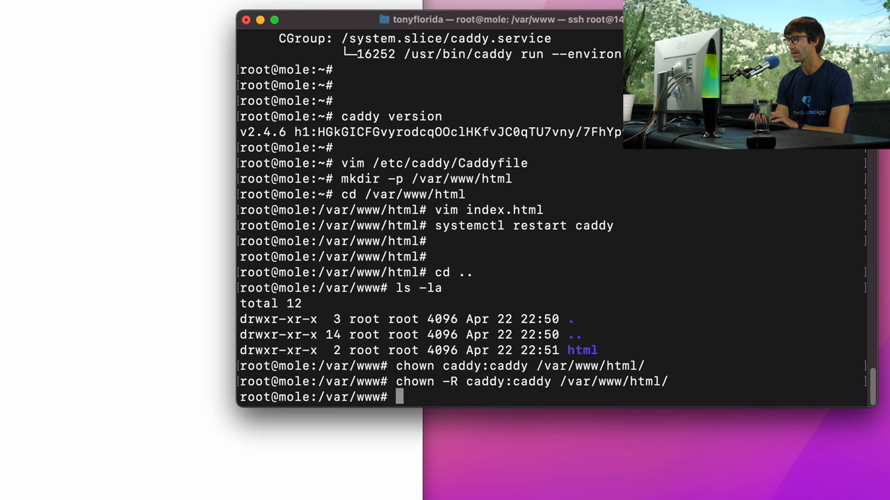
Step: Verify with ls -la that html and index.html are now owned by the caddy user and group
text(ls -la)
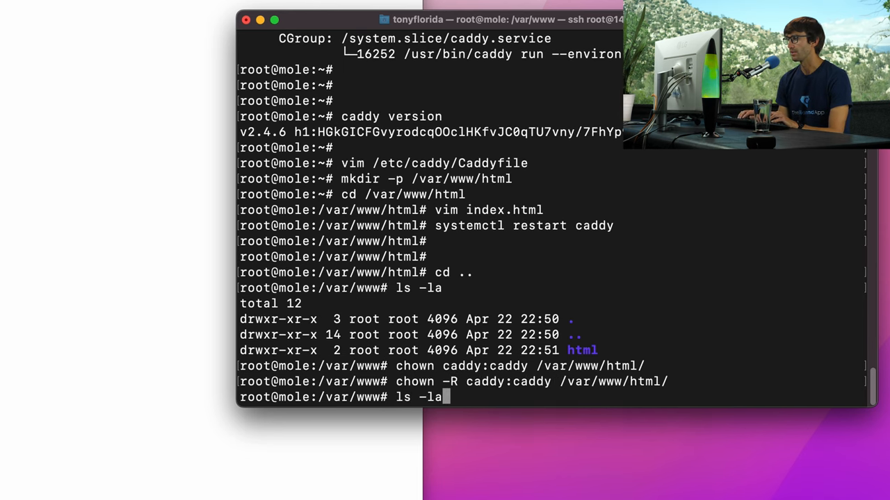
key(Return)
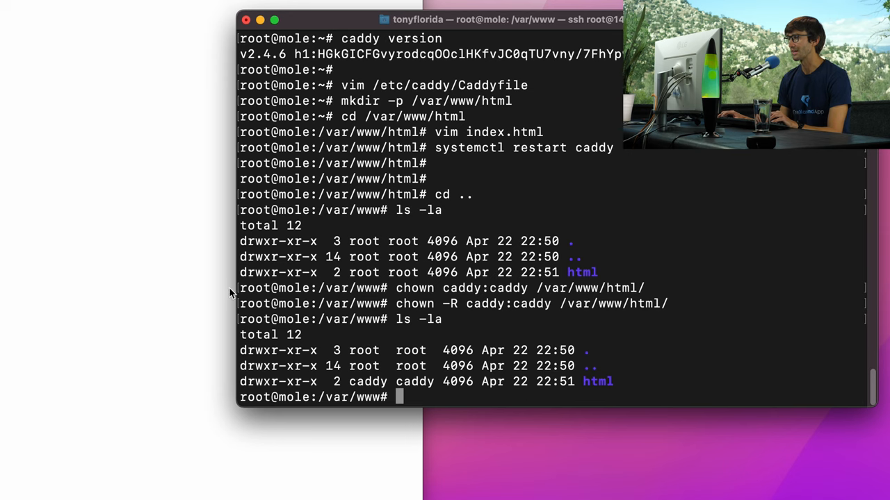
double_click(367, 381)
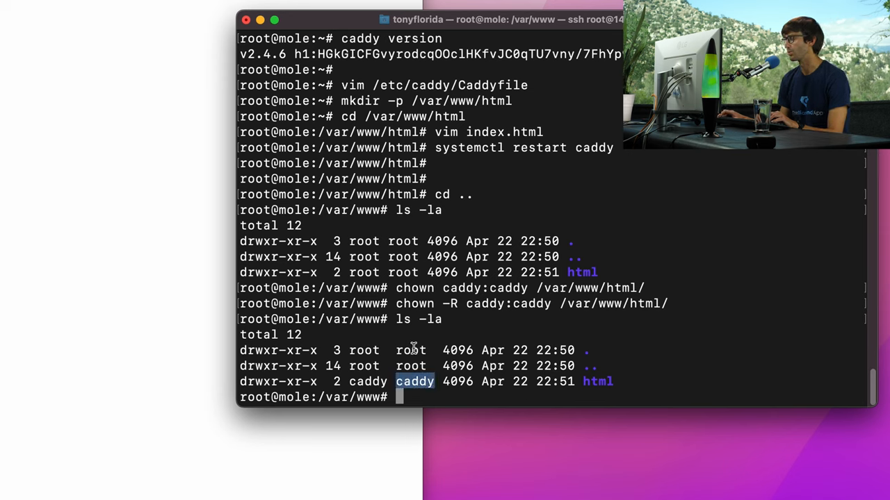
text(ls -la)
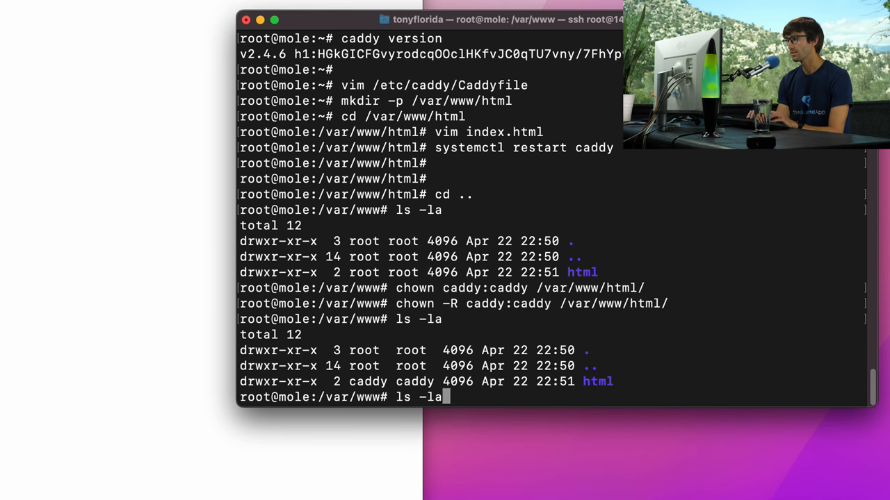
key(Return)
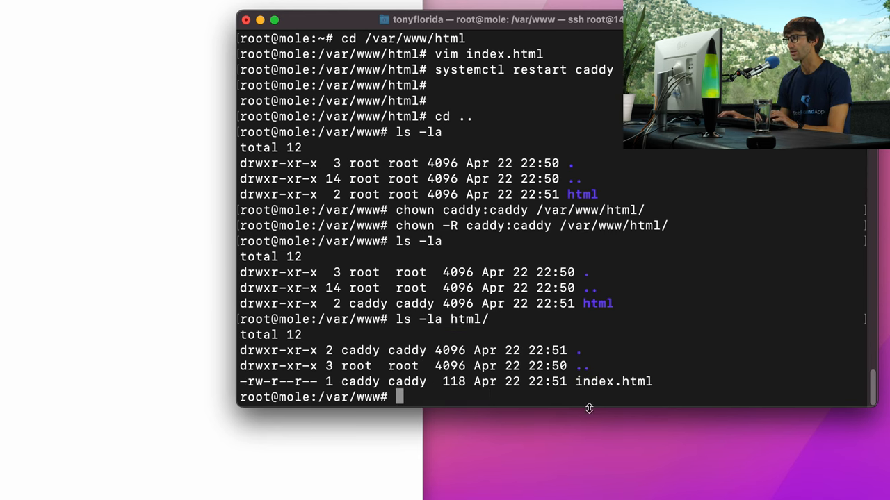
double_click(613, 380)
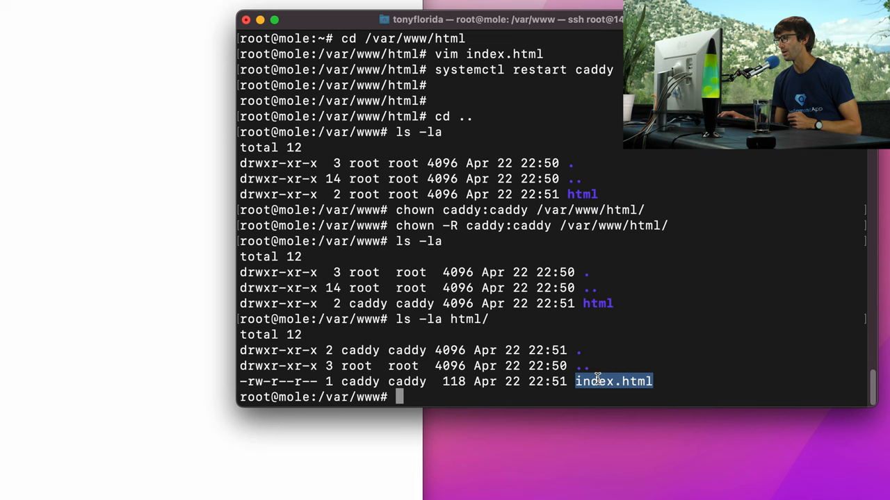
mouse_move(596, 381)
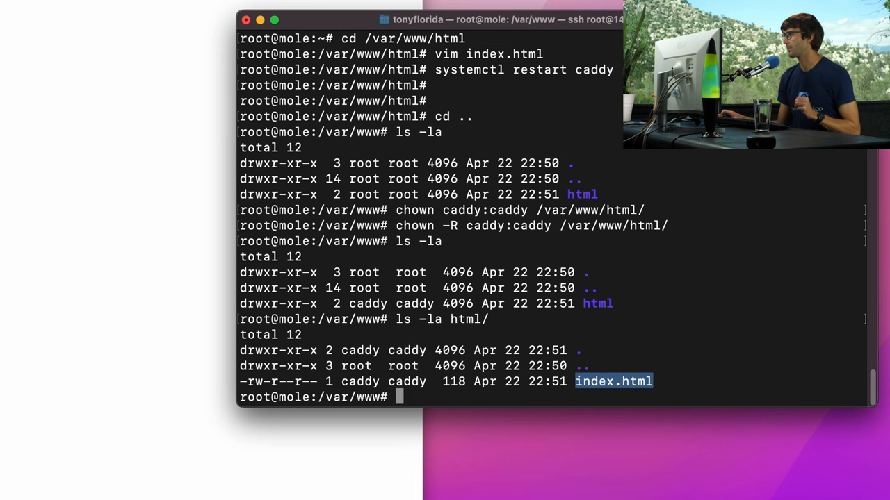